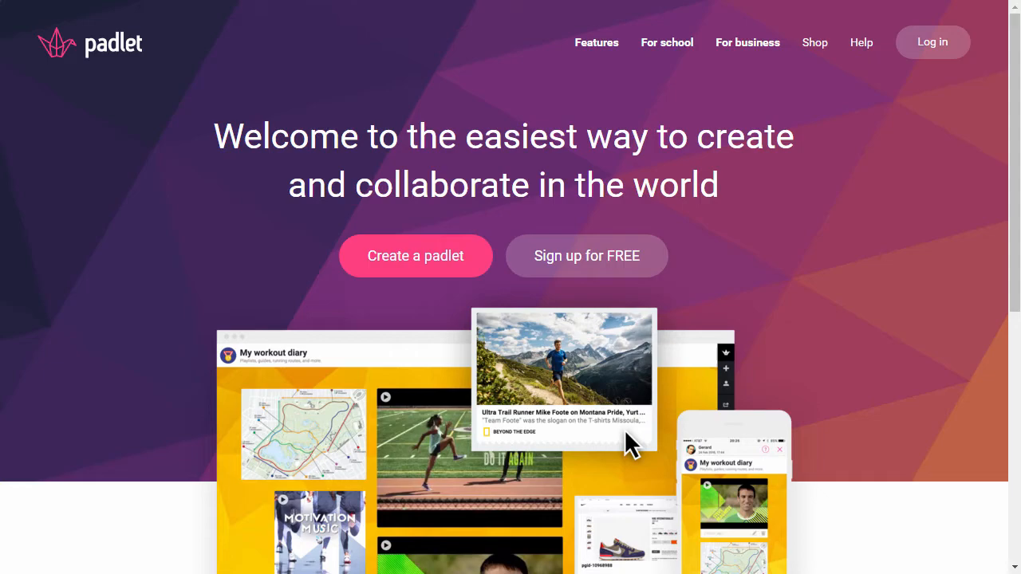
Sign in to the Padlet account to reach the dashboard
{"action": "left_click", "coordinate": [932, 42]}
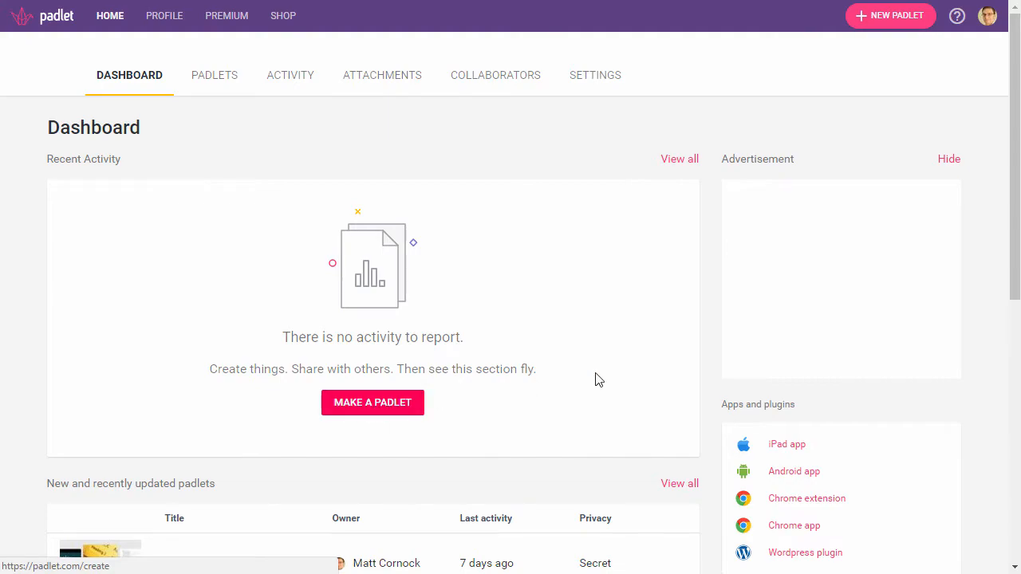
Create a new padlet titled 'My example padlet' with description 'To help people use padlet'
{"action": "left_click", "coordinate": [372, 402]}
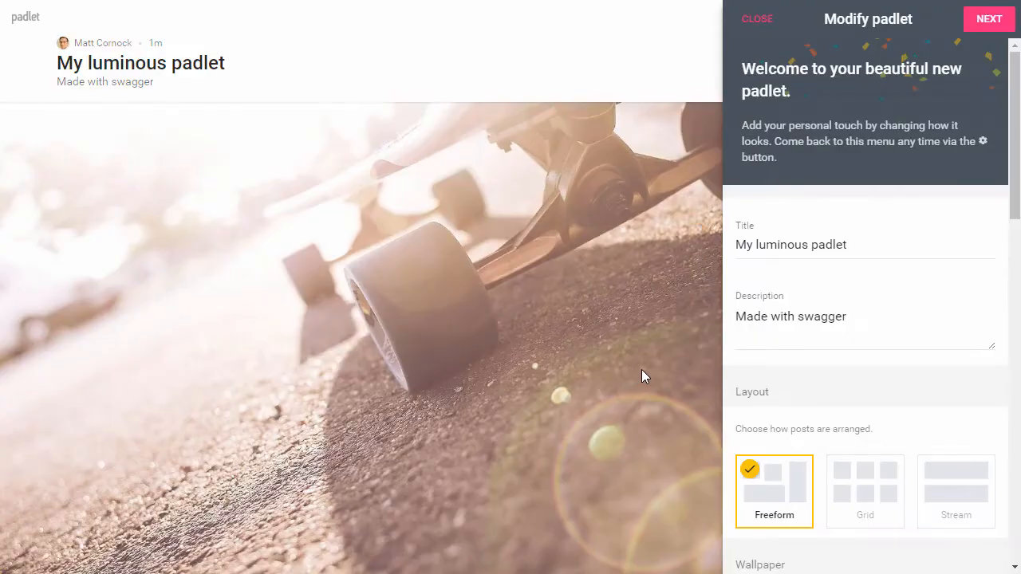
{"action": "mouse_move", "coordinate": [667, 372]}
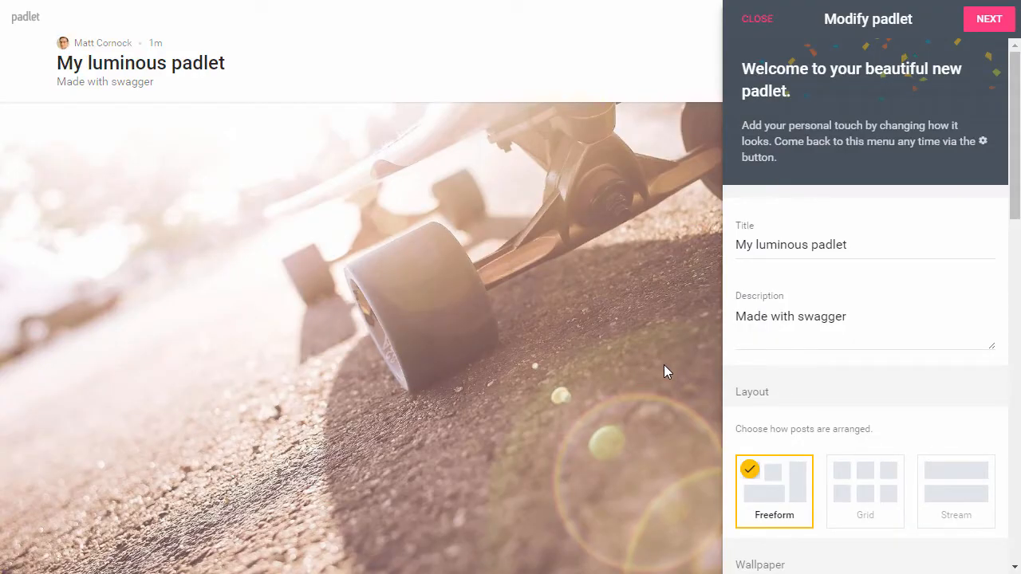
{"action": "left_click", "coordinate": [864, 244]}
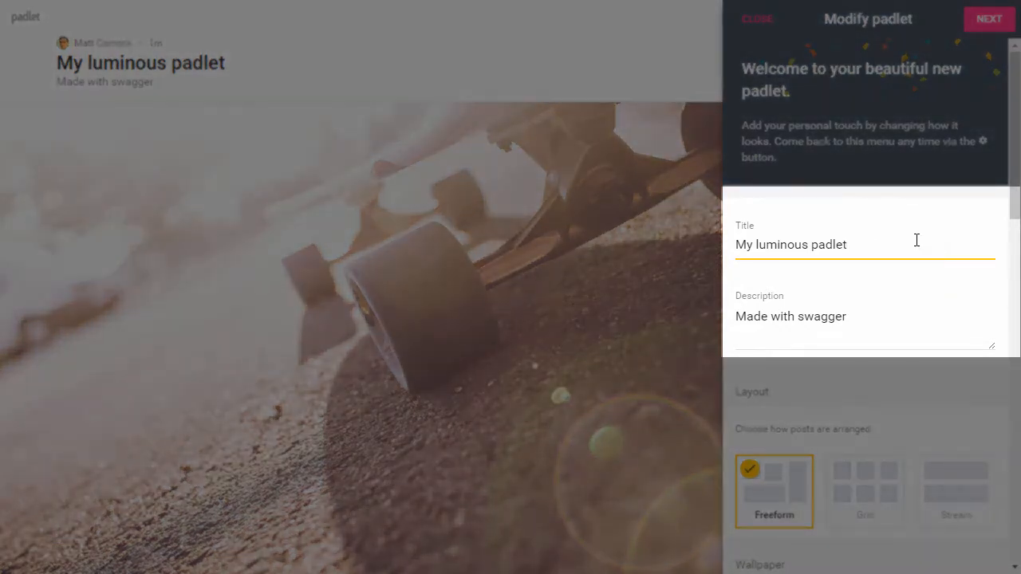
{"action": "triple_click", "coordinate": [791, 244]}
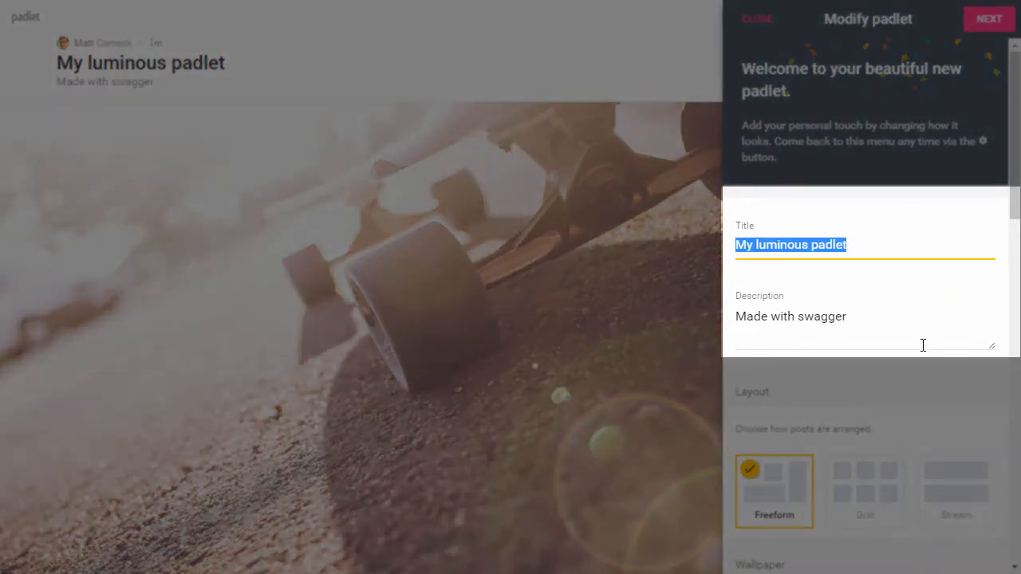
{"action": "type", "text": "M"}
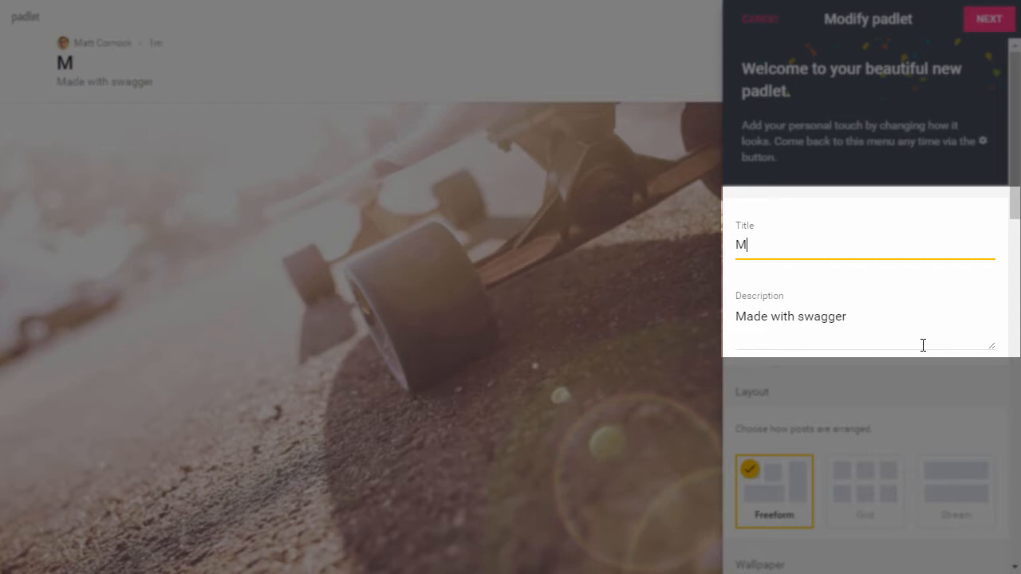
{"action": "type", "text": "y example padlet"}
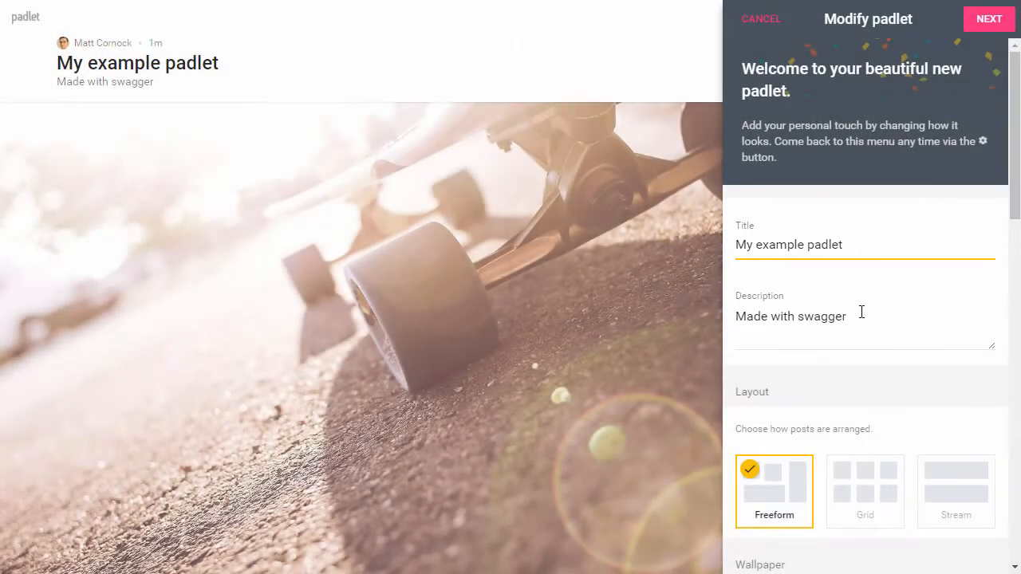
{"action": "type", "text": "To"}
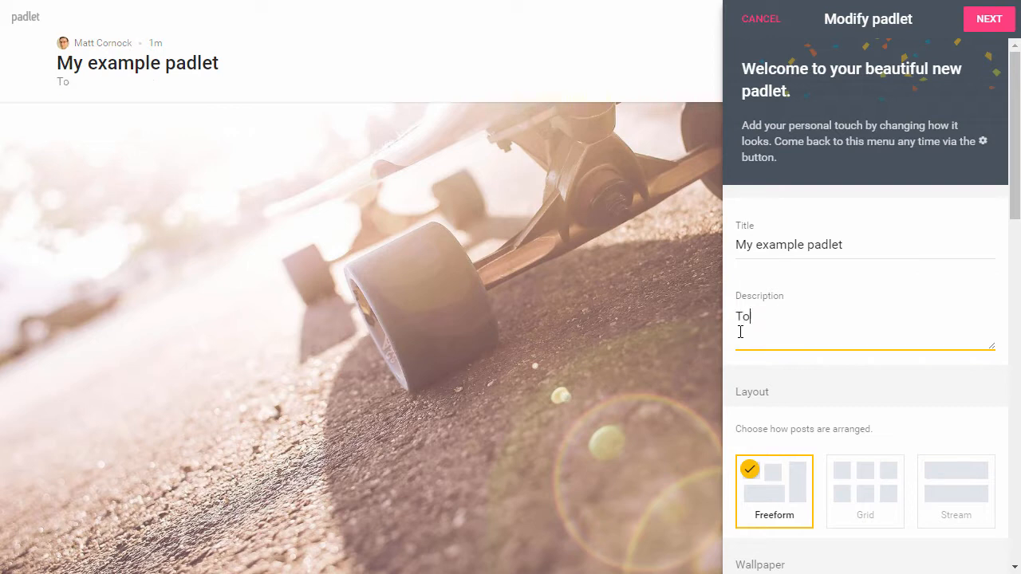
{"action": "type", "text": "help people"}
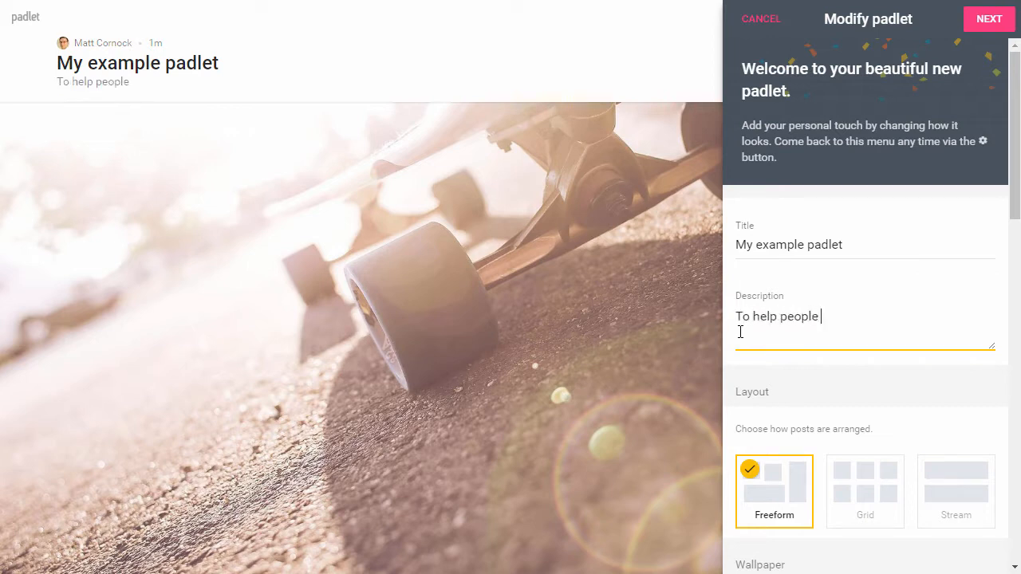
{"action": "type", "text": "use padlet"}
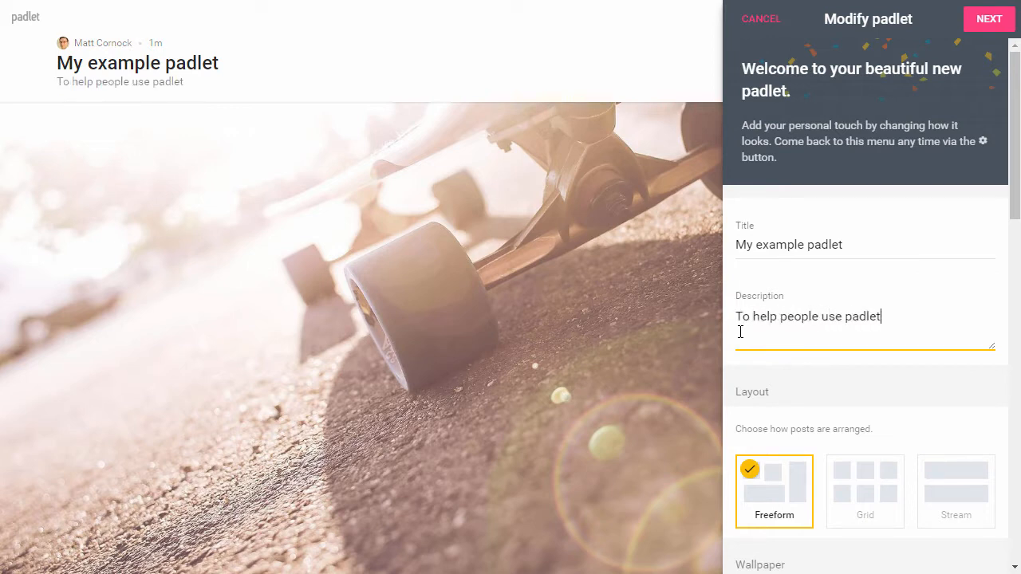
{"action": "scroll", "scroll_direction": "down", "scroll_amount": 3}
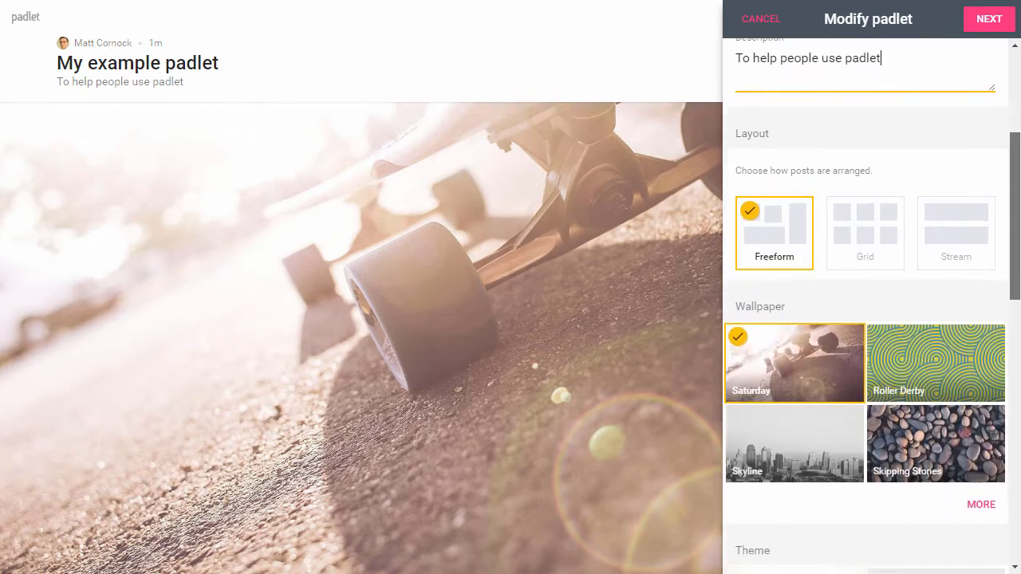
{"action": "scroll", "scroll_direction": "down", "scroll_amount": 3}
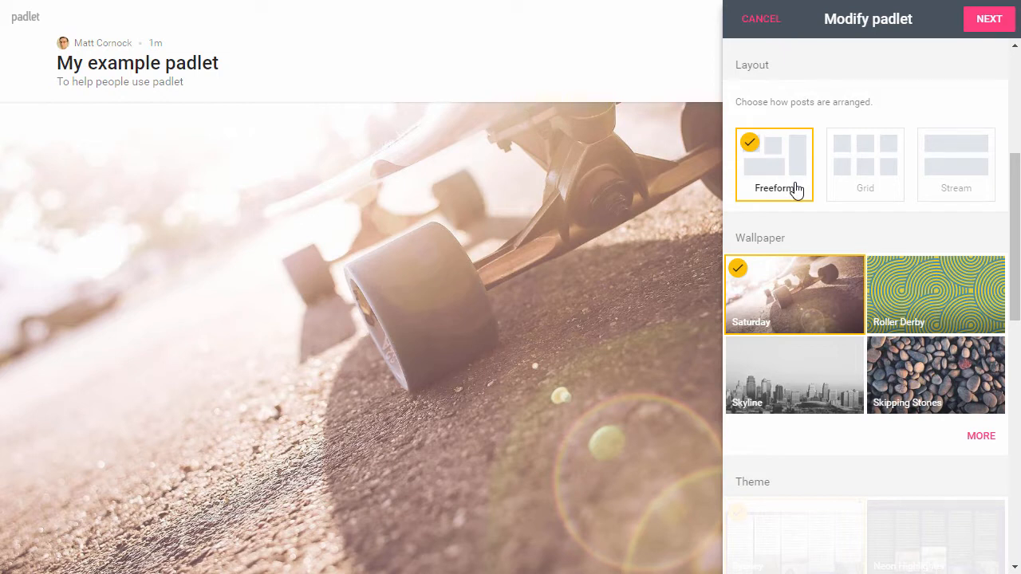
{"action": "mouse_move", "coordinate": [801, 188]}
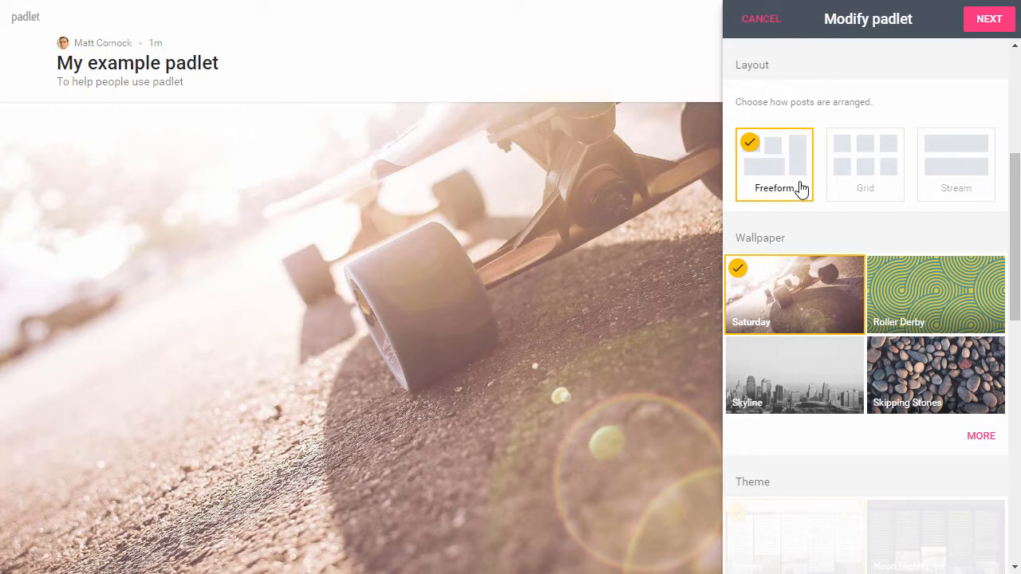
{"action": "left_click", "coordinate": [864, 163]}
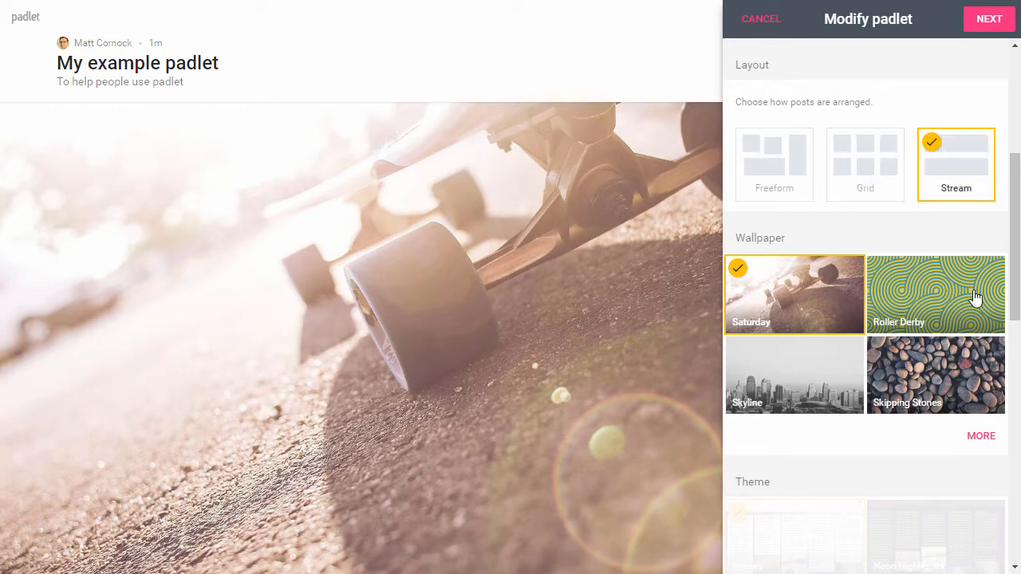
{"action": "left_click", "coordinate": [774, 162]}
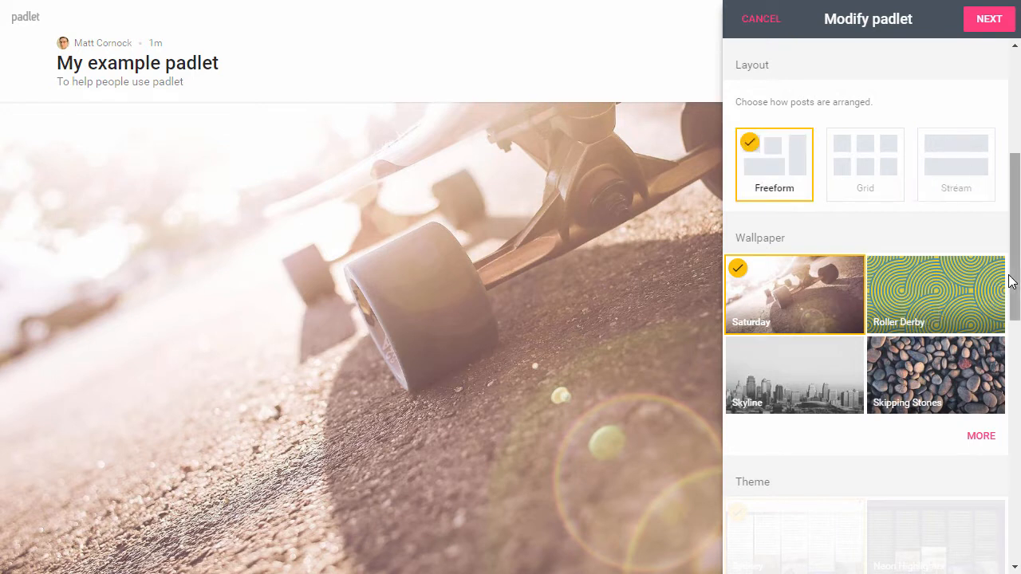
{"action": "scroll", "scroll_direction": "down", "scroll_amount": 3}
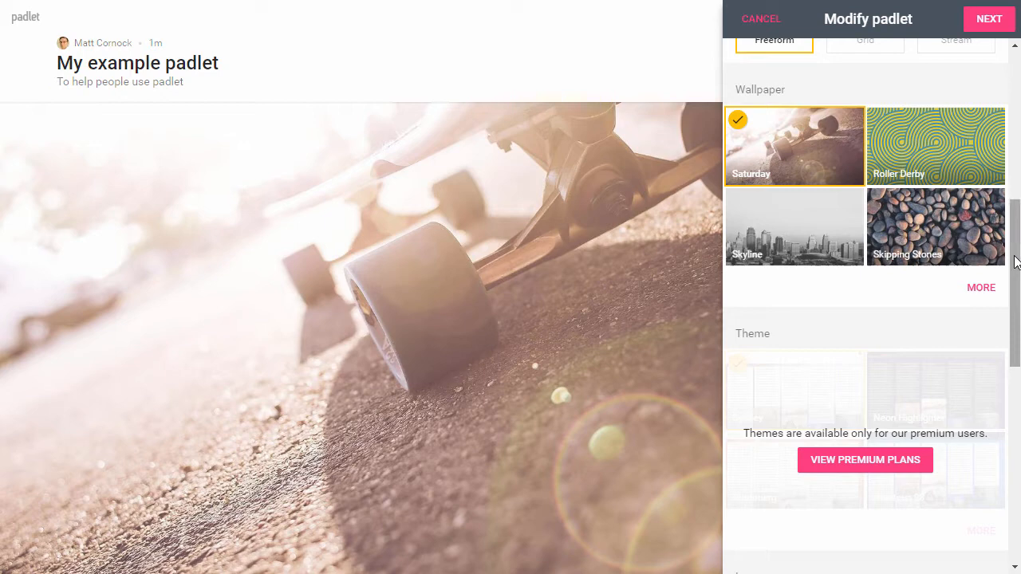
Choose the Blueprint wallpaper from the full gallery and return to the padlet settings
{"action": "left_click", "coordinate": [981, 287]}
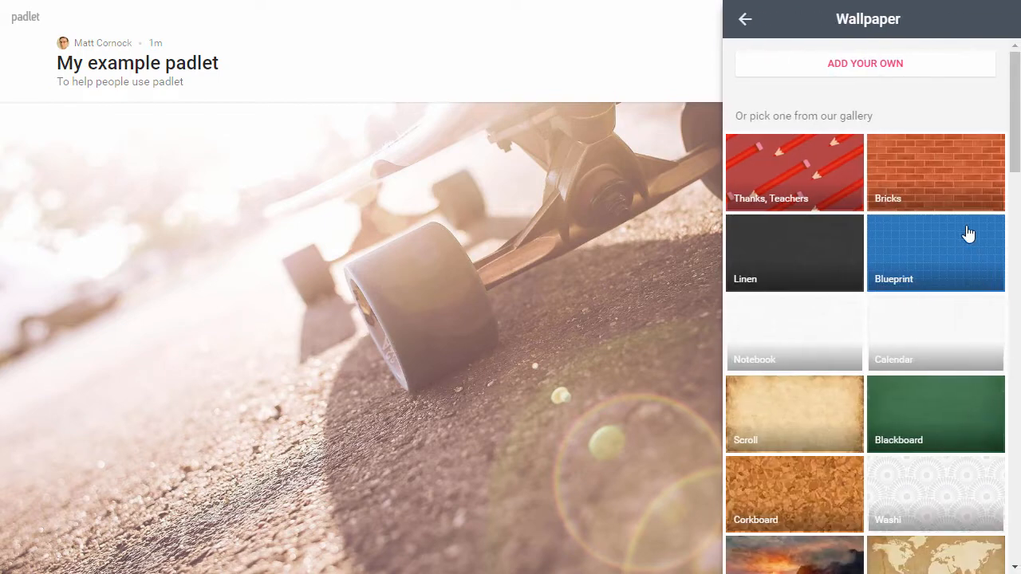
{"action": "scroll", "scroll_direction": "down", "scroll_amount": 3}
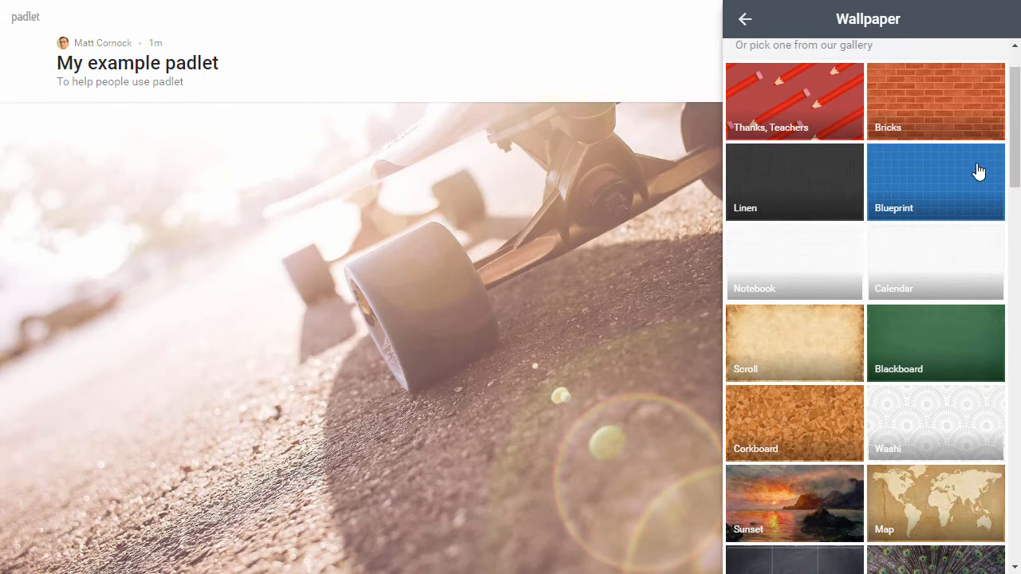
{"action": "left_click", "coordinate": [934, 182]}
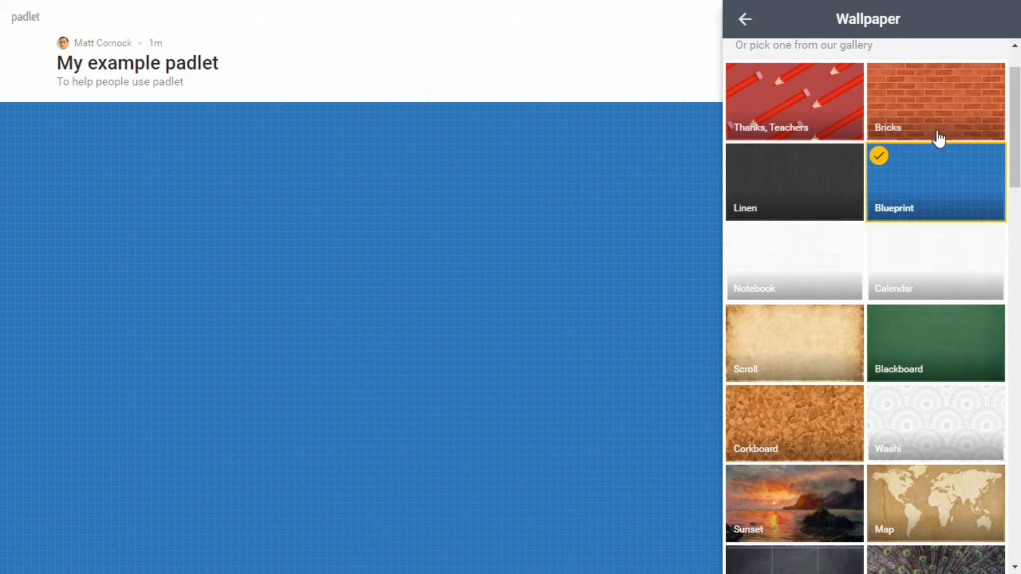
{"action": "left_click", "coordinate": [744, 19]}
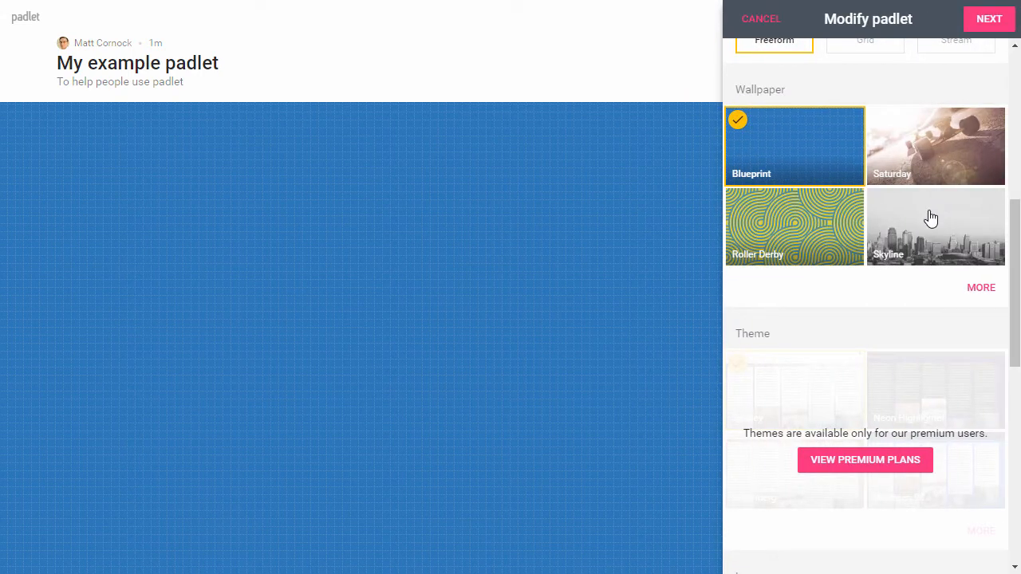
{"action": "scroll", "scroll_direction": "down", "scroll_amount": 3}
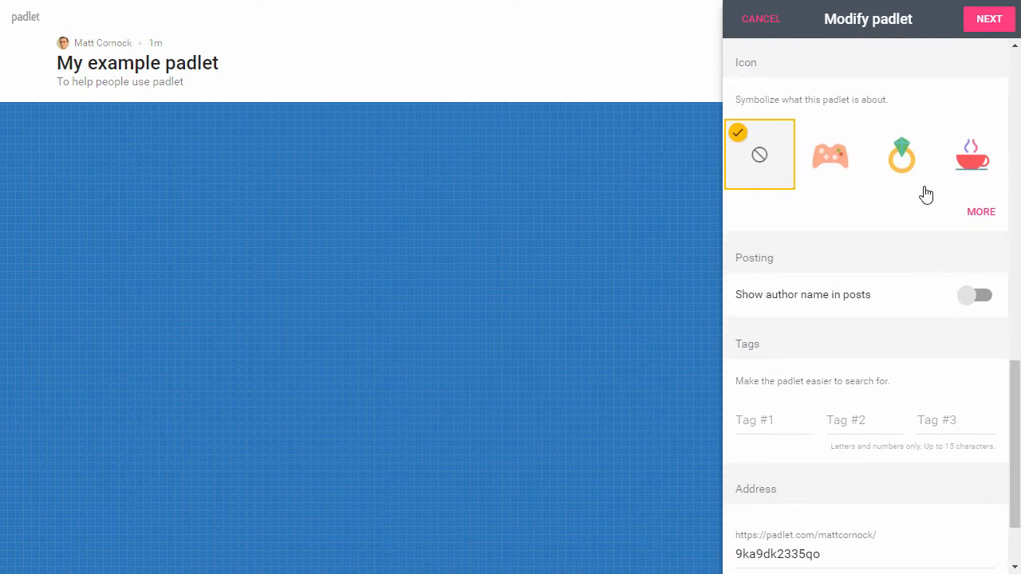
{"action": "scroll", "scroll_direction": "down", "scroll_amount": 3}
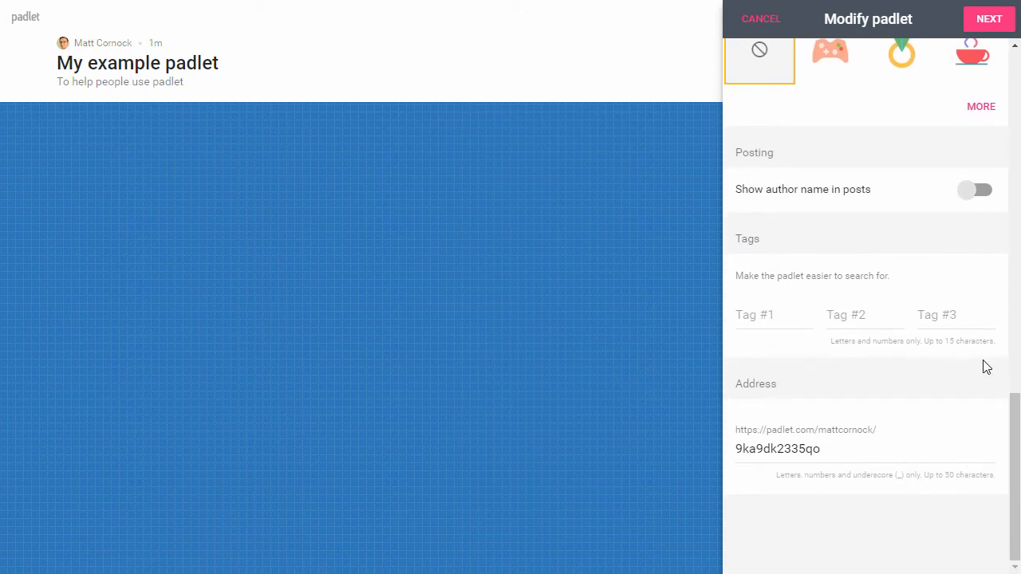
{"action": "left_click", "coordinate": [851, 450]}
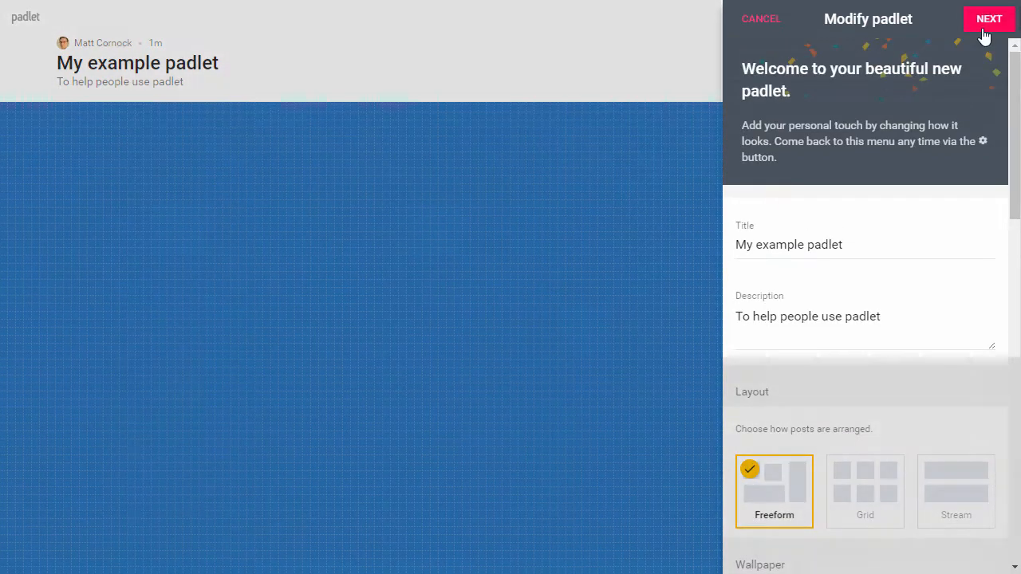
Try the Private, Password, Secret and Public privacy options, settling on Secret
{"action": "left_click", "coordinate": [989, 19]}
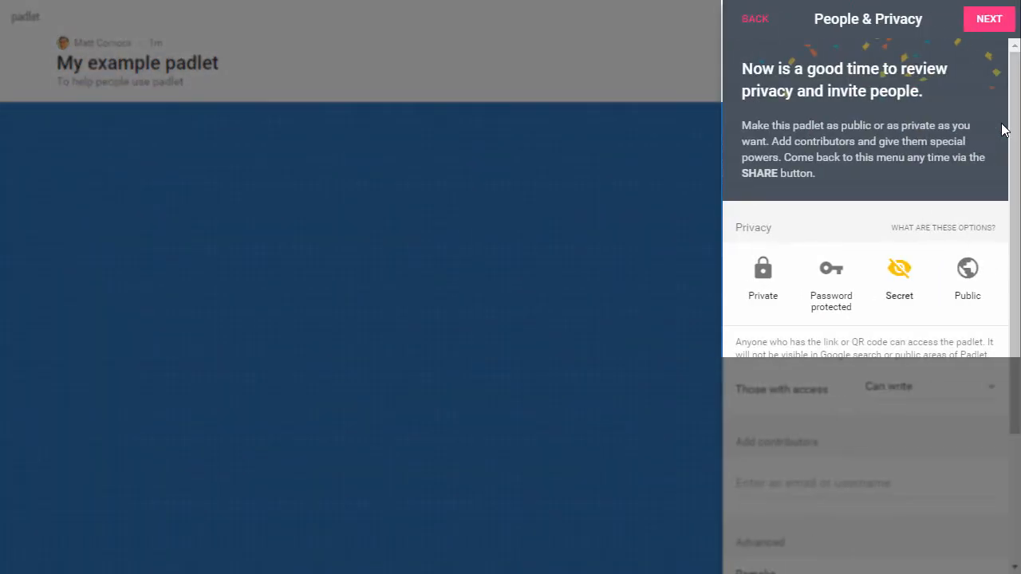
{"action": "scroll", "scroll_direction": "down", "scroll_amount": 3}
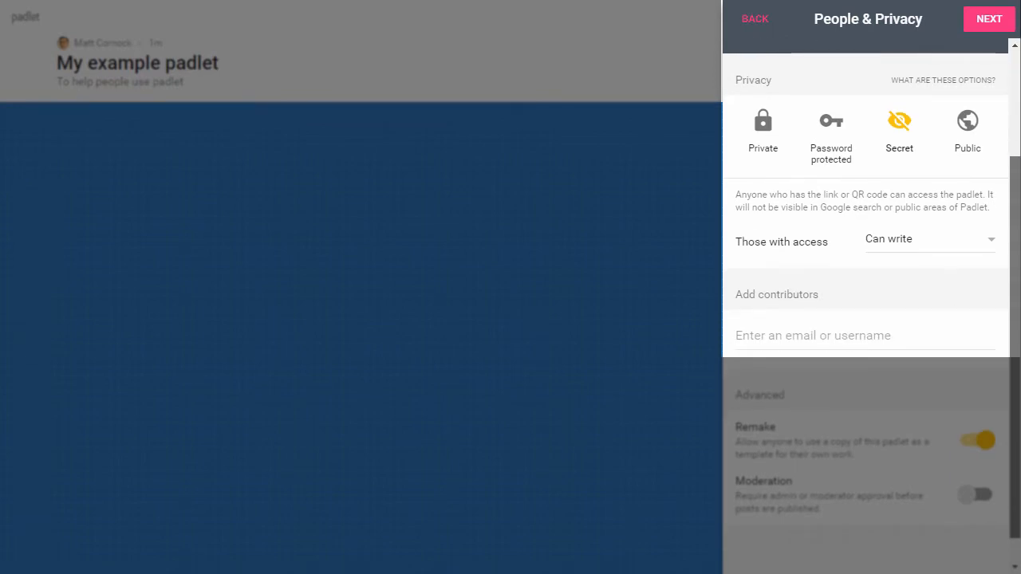
{"action": "left_click", "coordinate": [762, 127]}
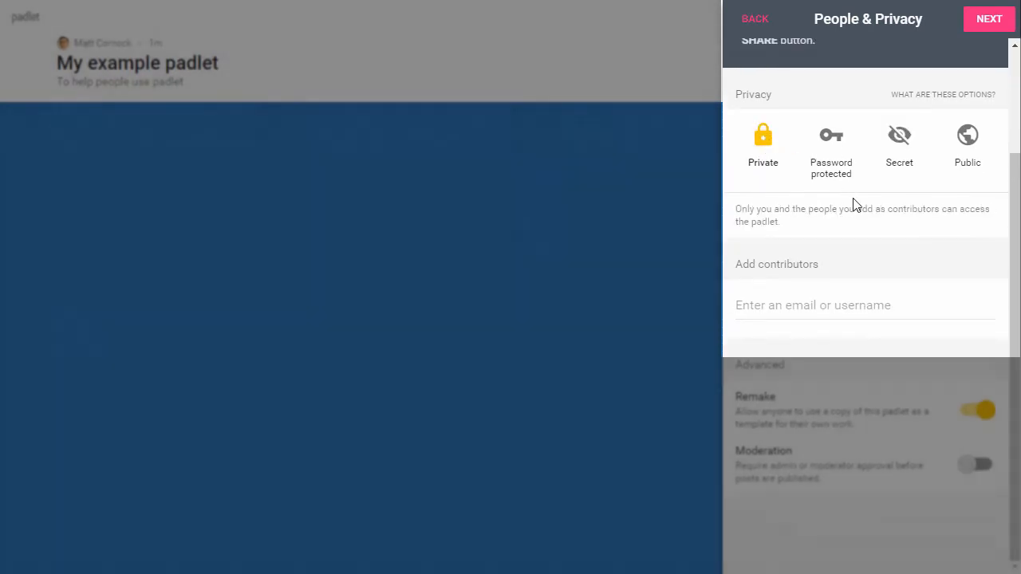
{"action": "left_click", "coordinate": [829, 144]}
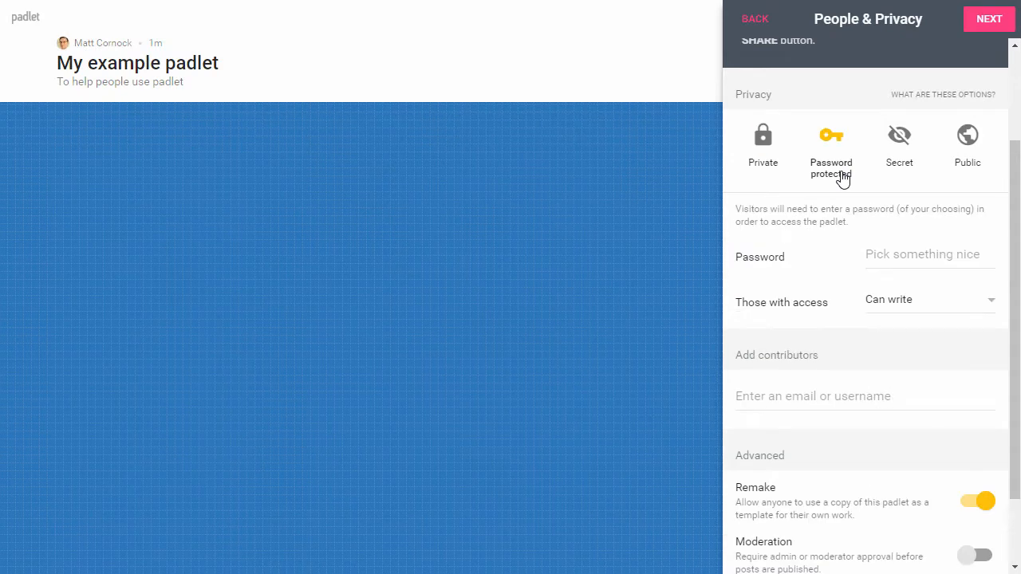
{"action": "mouse_move", "coordinate": [899, 147]}
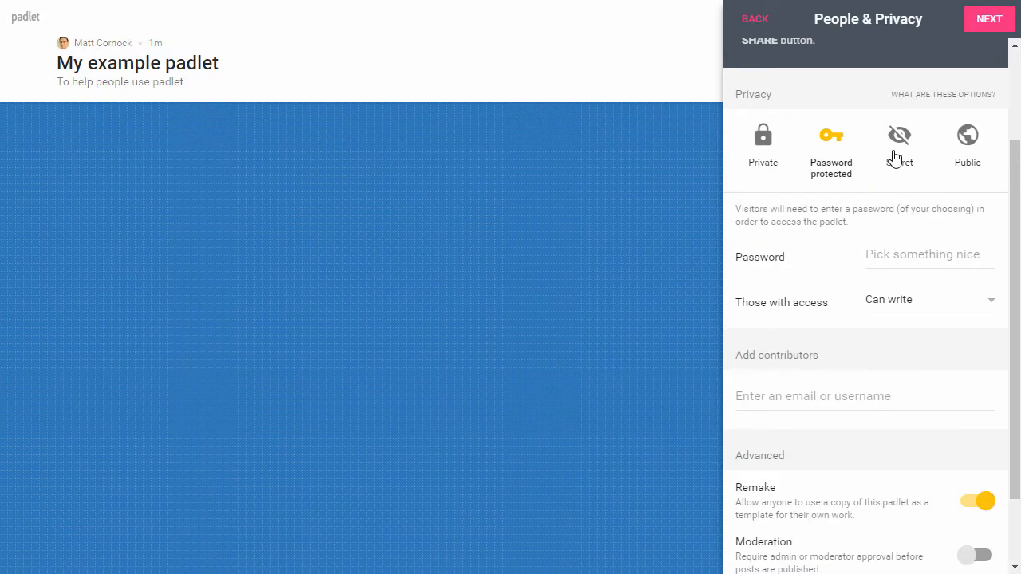
{"action": "left_click", "coordinate": [900, 134]}
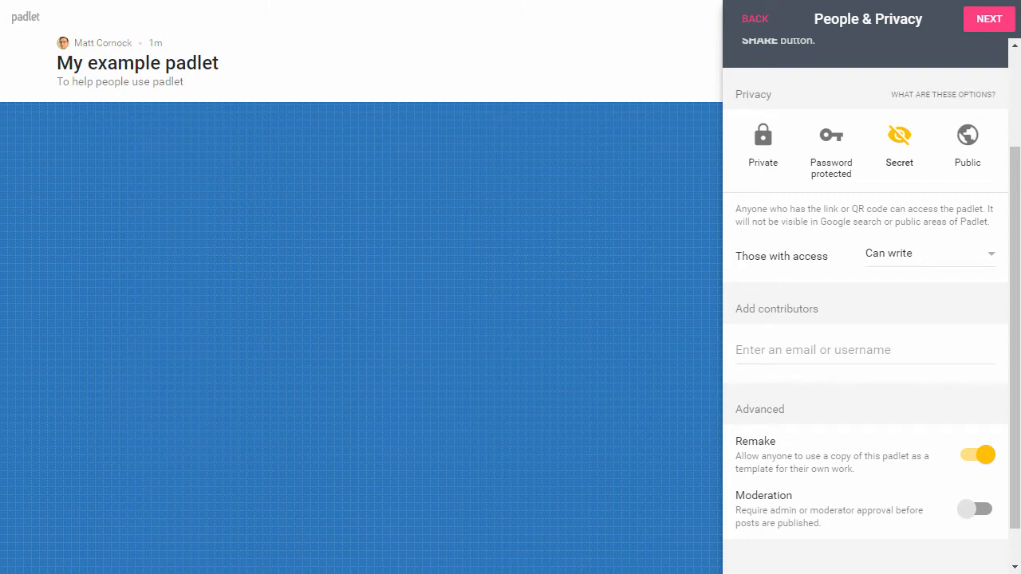
{"action": "mouse_move", "coordinate": [922, 111]}
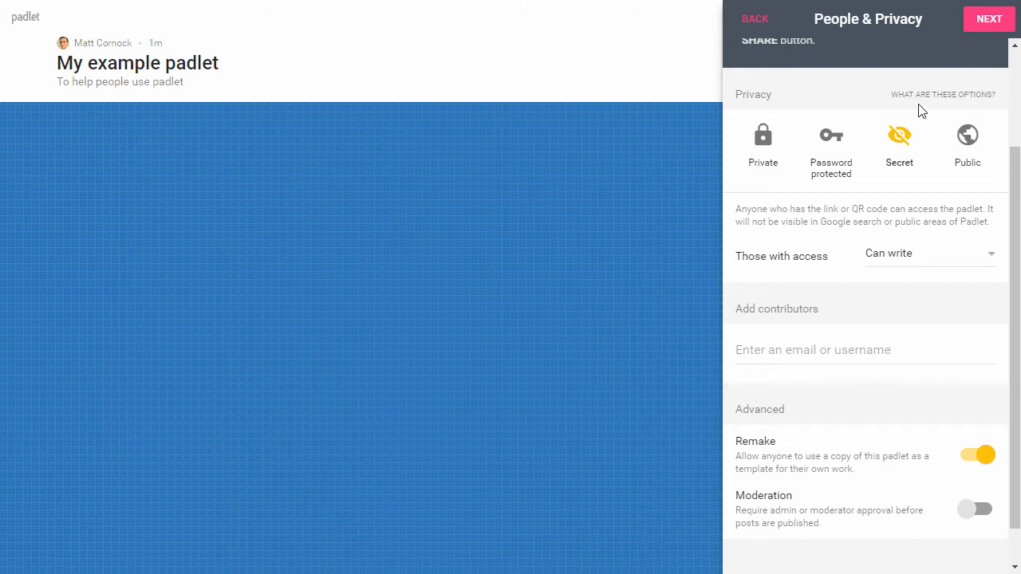
{"action": "left_click", "coordinate": [967, 136]}
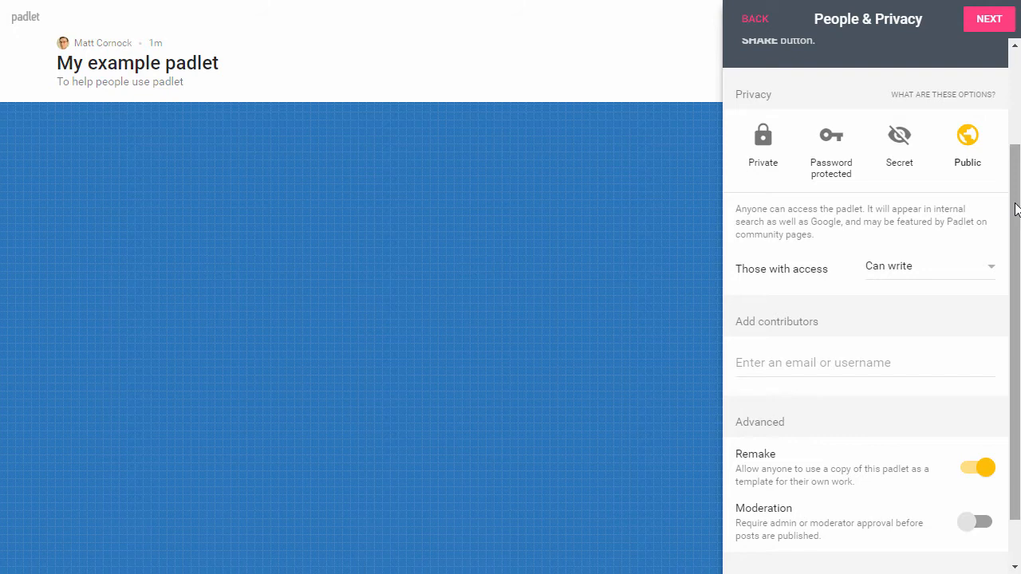
{"action": "left_click", "coordinate": [899, 134]}
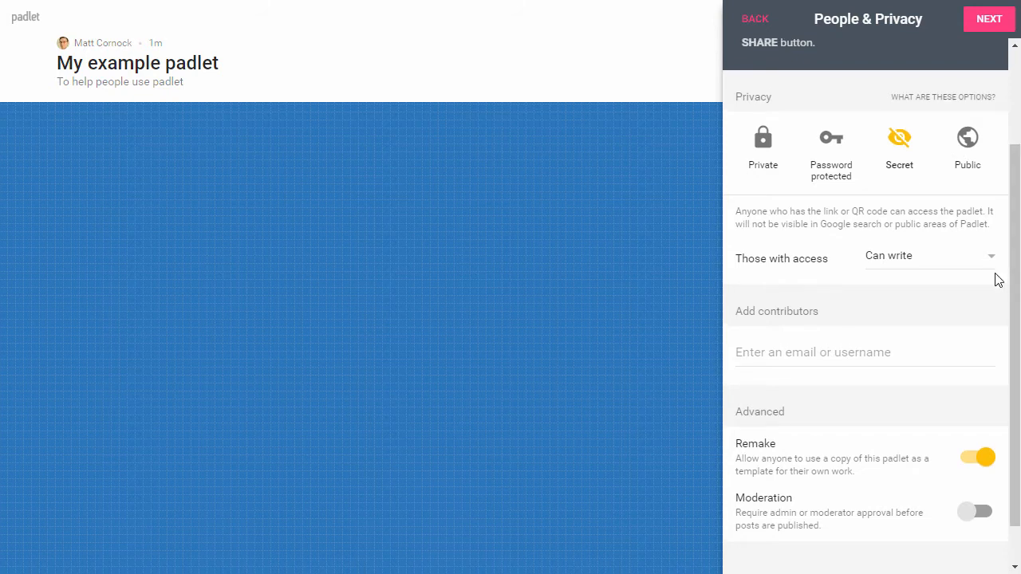
{"action": "mouse_move", "coordinate": [998, 268]}
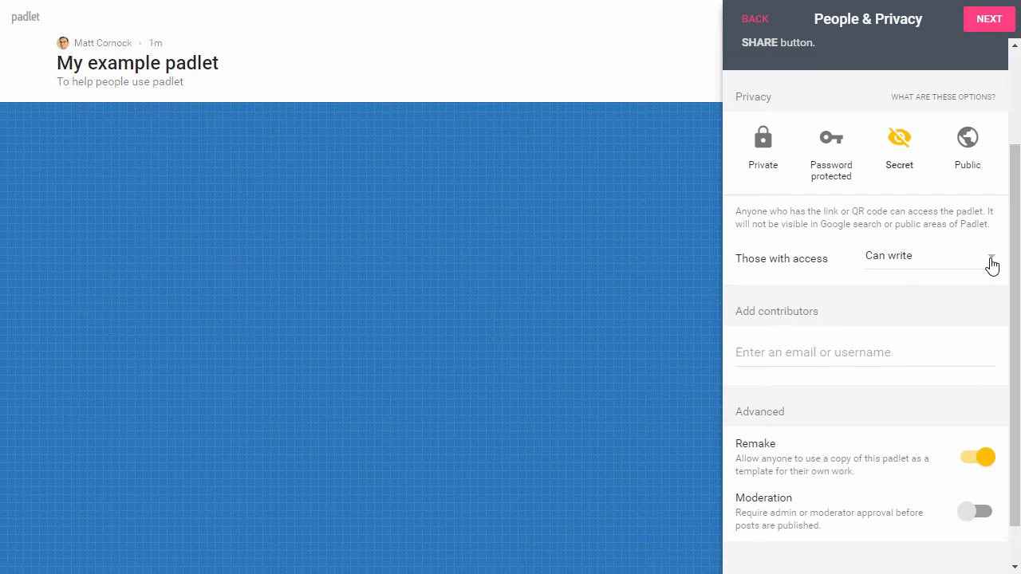
{"action": "mouse_move", "coordinate": [989, 257]}
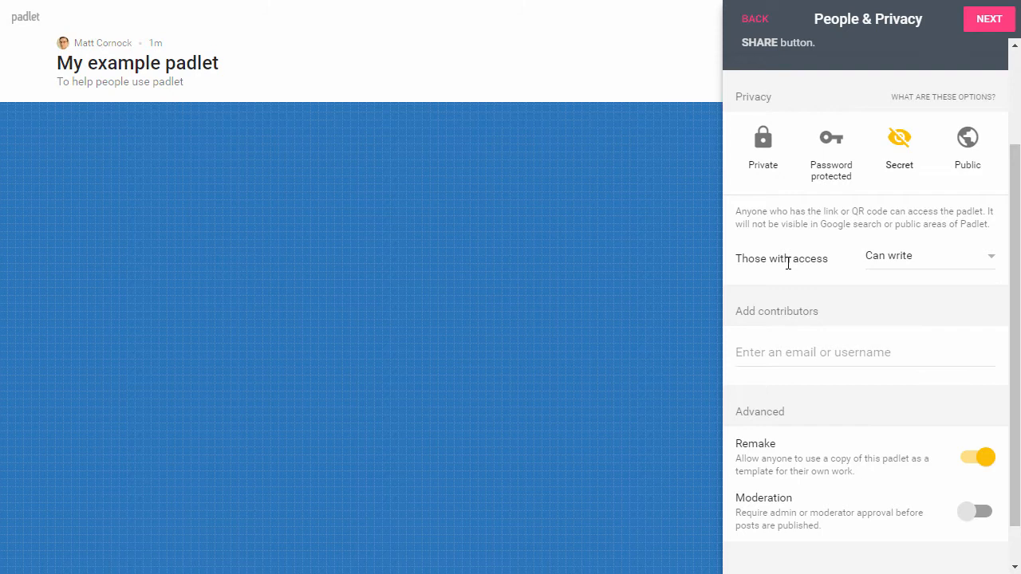
Set 'Those with access' to Can read for link visitors
{"action": "left_click", "coordinate": [928, 255]}
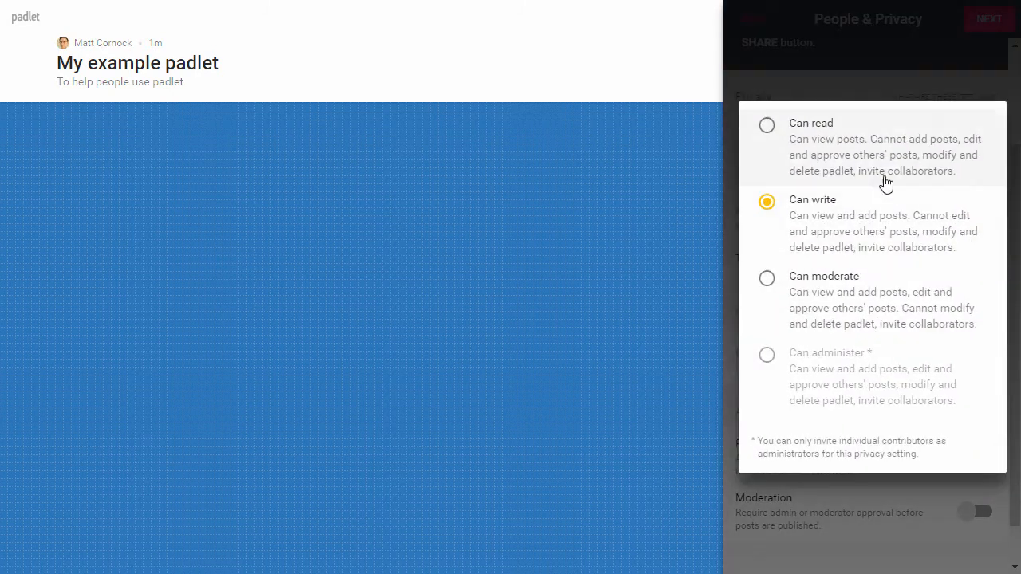
{"action": "left_click", "coordinate": [811, 123]}
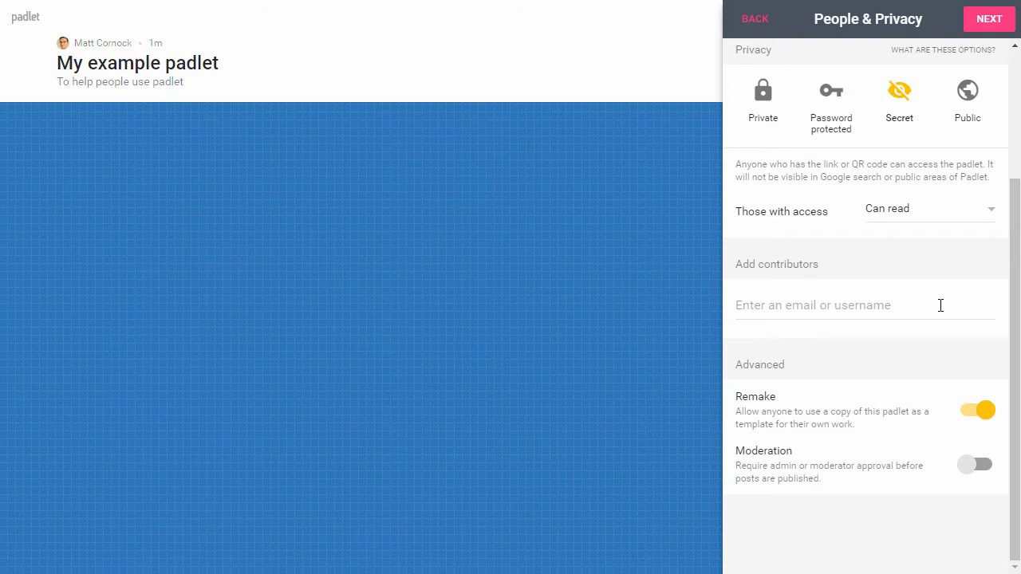
{"action": "mouse_move", "coordinate": [985, 431]}
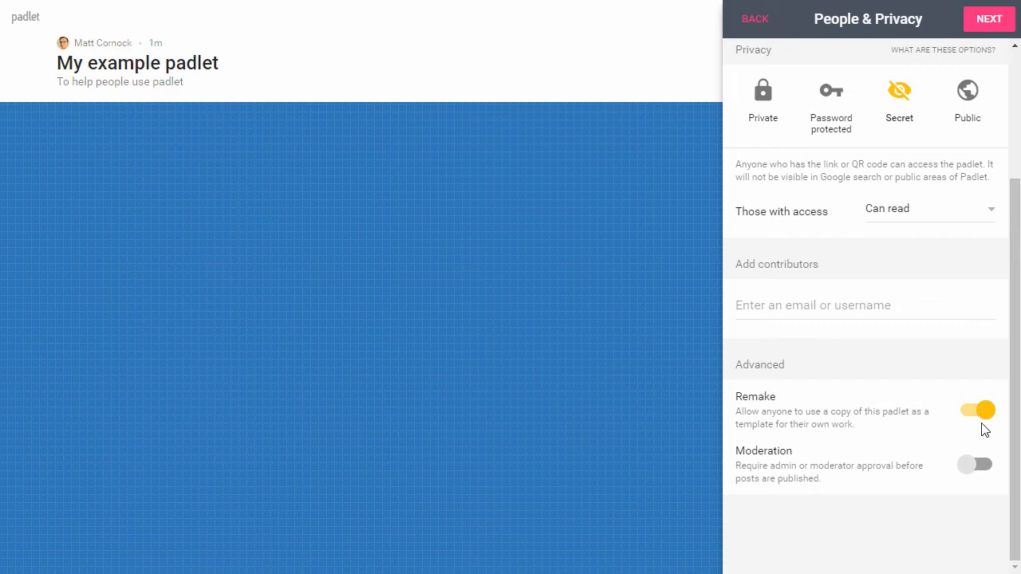
{"action": "left_click", "coordinate": [979, 407]}
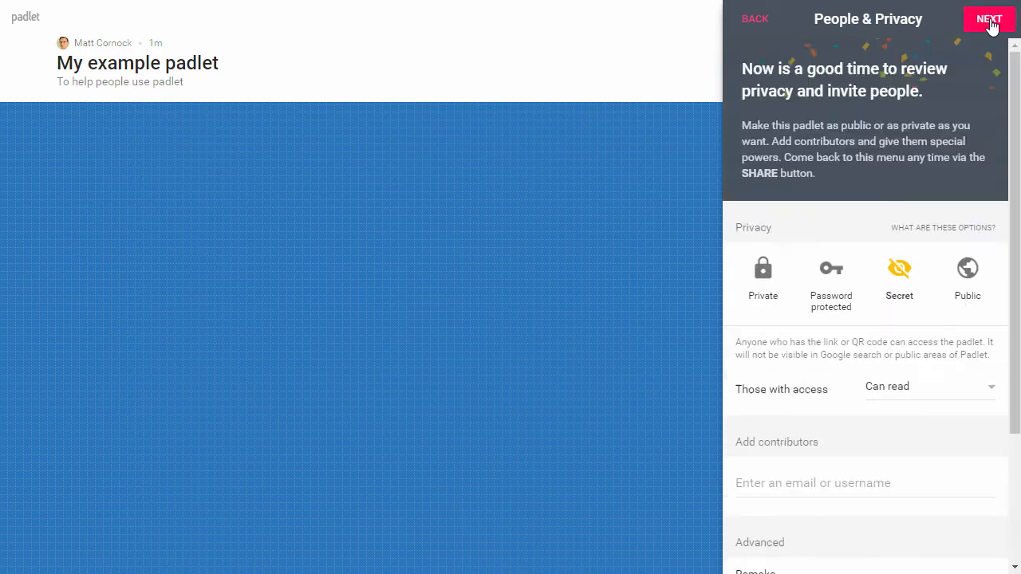
Finish the setup wizard and open the Blueprint board for posting
{"action": "left_click", "coordinate": [989, 19]}
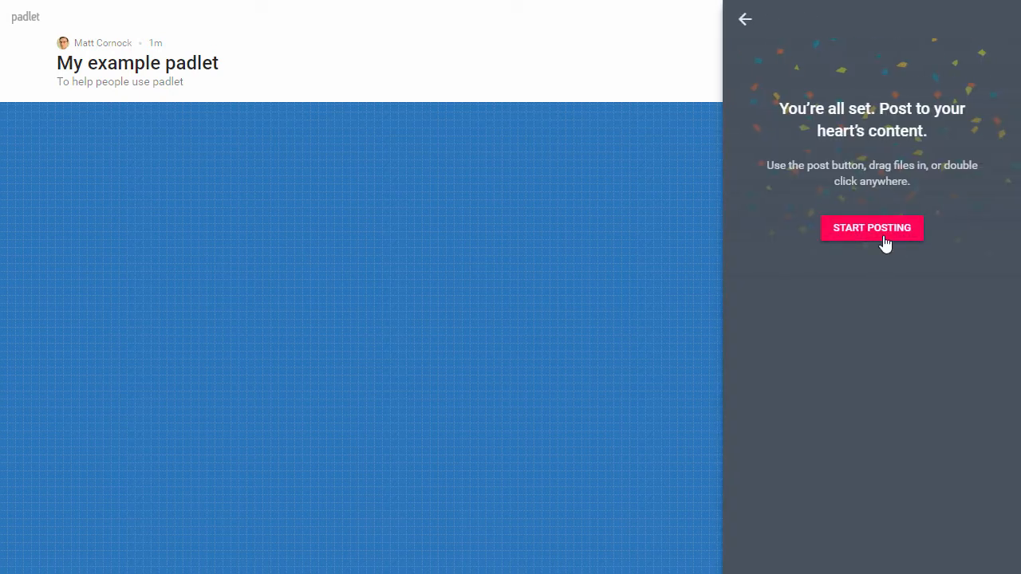
{"action": "left_click", "coordinate": [871, 226]}
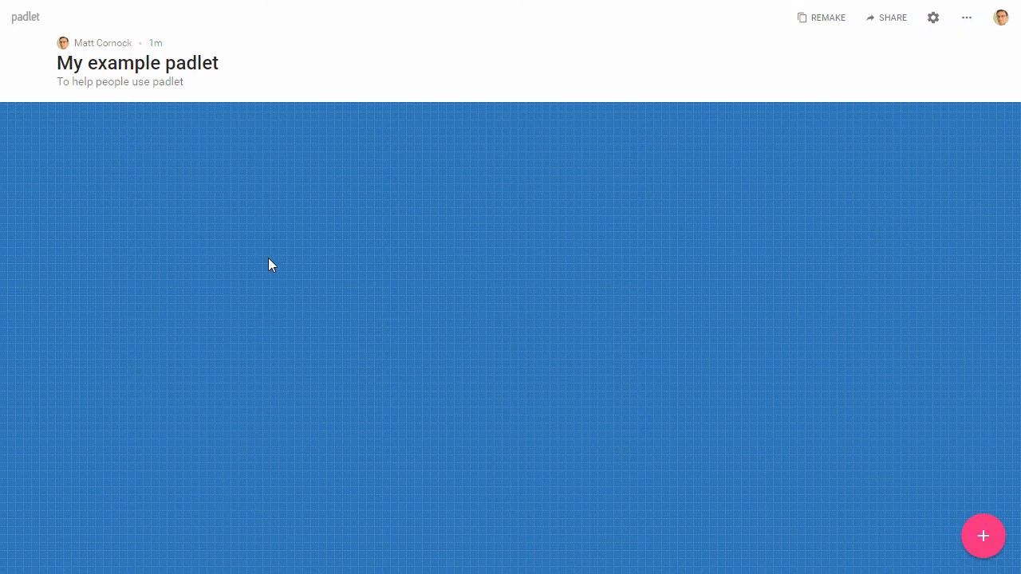
{"action": "mouse_move", "coordinate": [134, 180]}
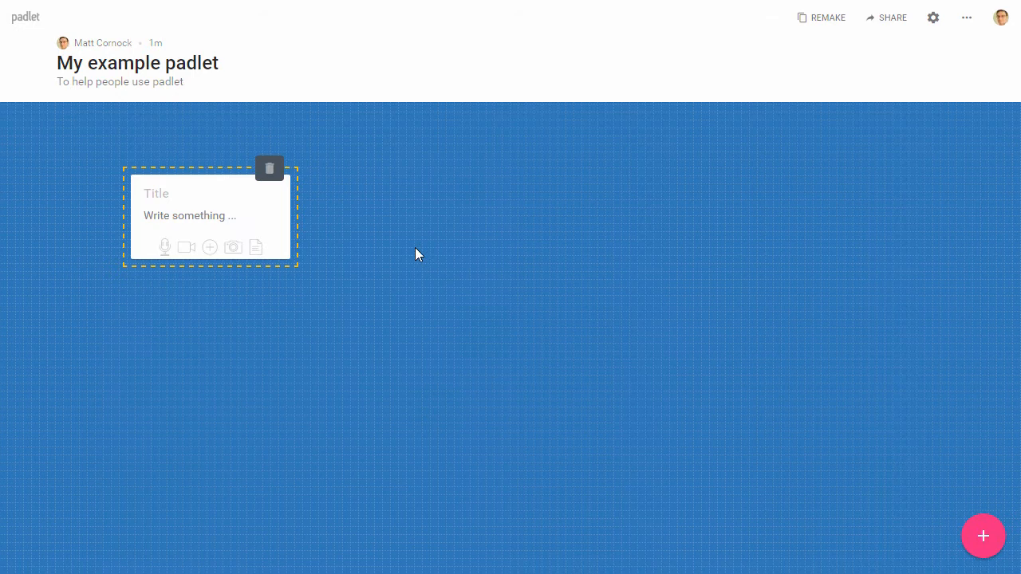
{"action": "mouse_move", "coordinate": [335, 244]}
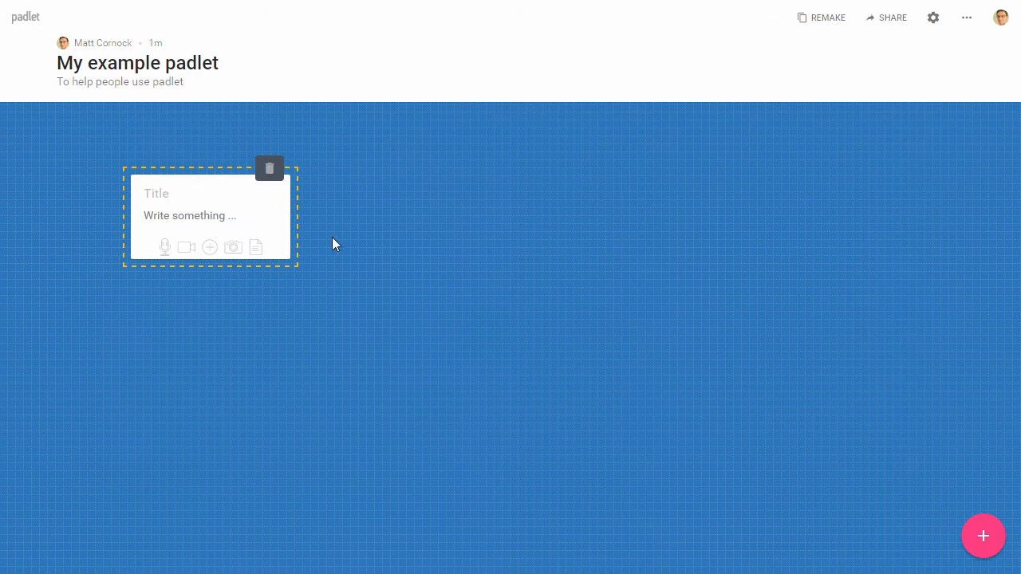
{"action": "mouse_move", "coordinate": [290, 227]}
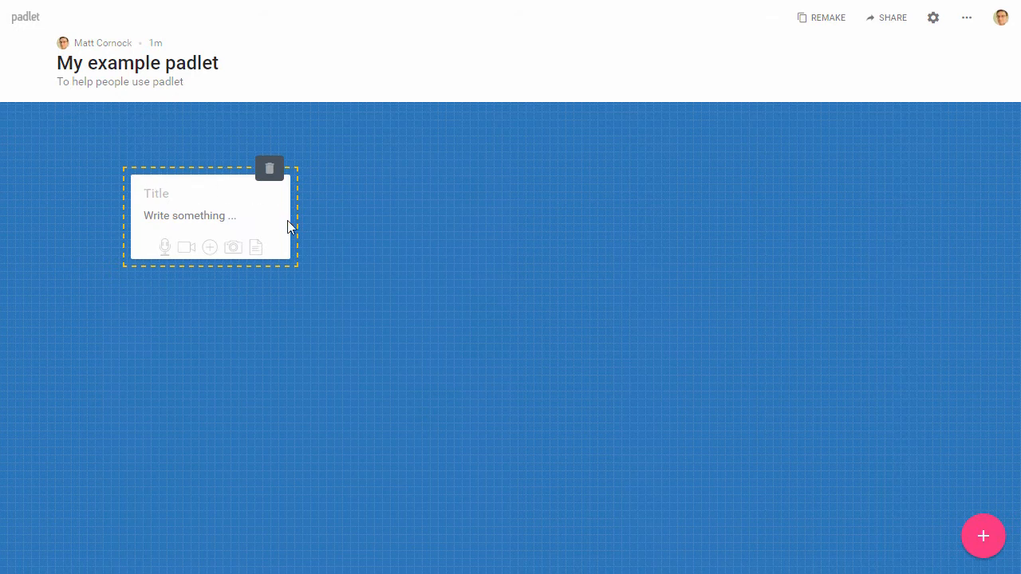
Write text posts 'Title of a text based post' and 'More titles', then place an empty post beside them
{"action": "type", "text": "Title of a text based post"}
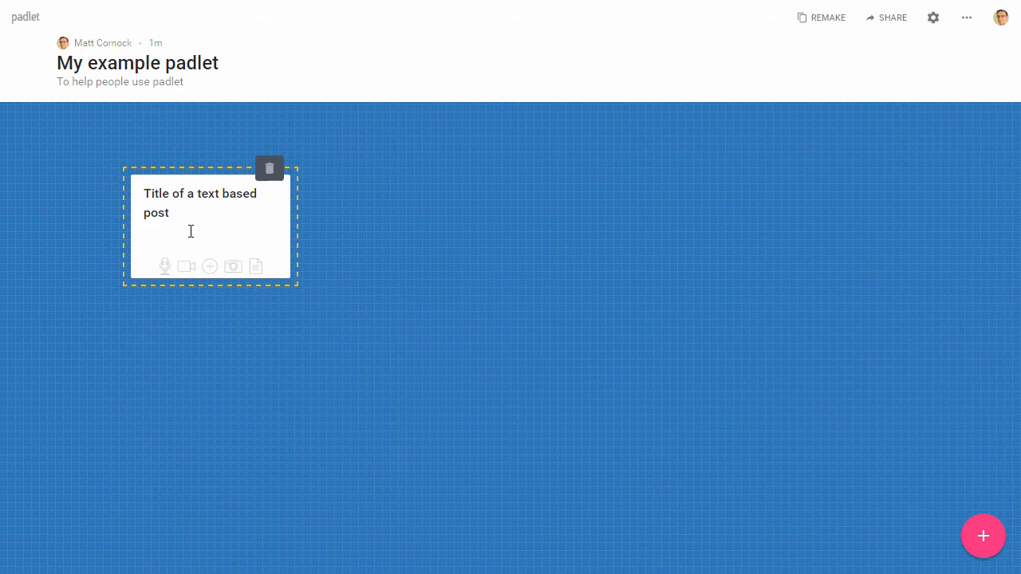
{"action": "type", "text": "Some text"}
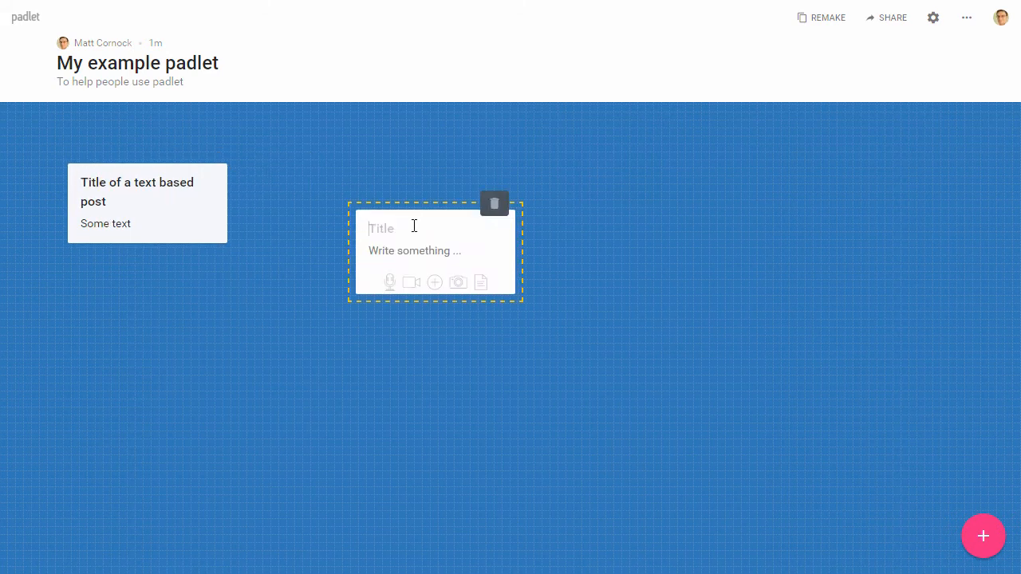
{"action": "type", "text": "More titles"}
{"action": "left_click", "coordinate": [439, 251]}
{"action": "type", "text": "Post it like"}
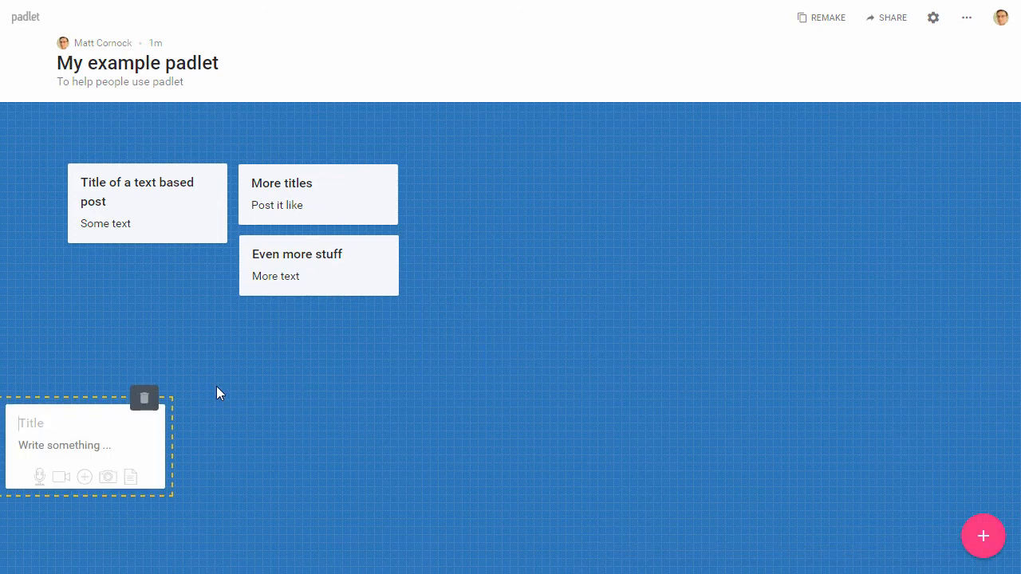
{"action": "mouse_move", "coordinate": [79, 413]}
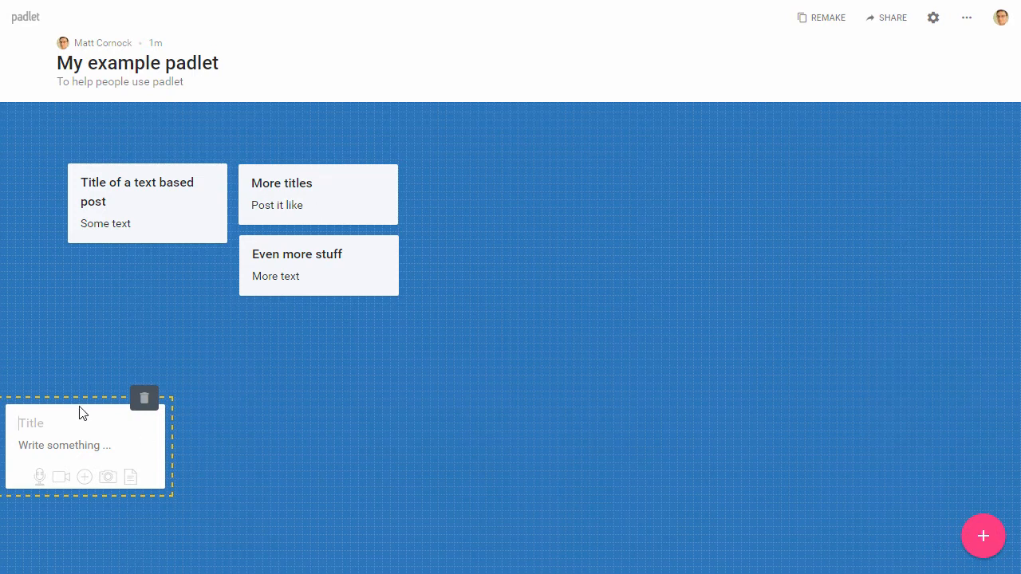
{"action": "left_click_drag", "start_coordinate": [86, 445], "coordinate": [493, 210]}
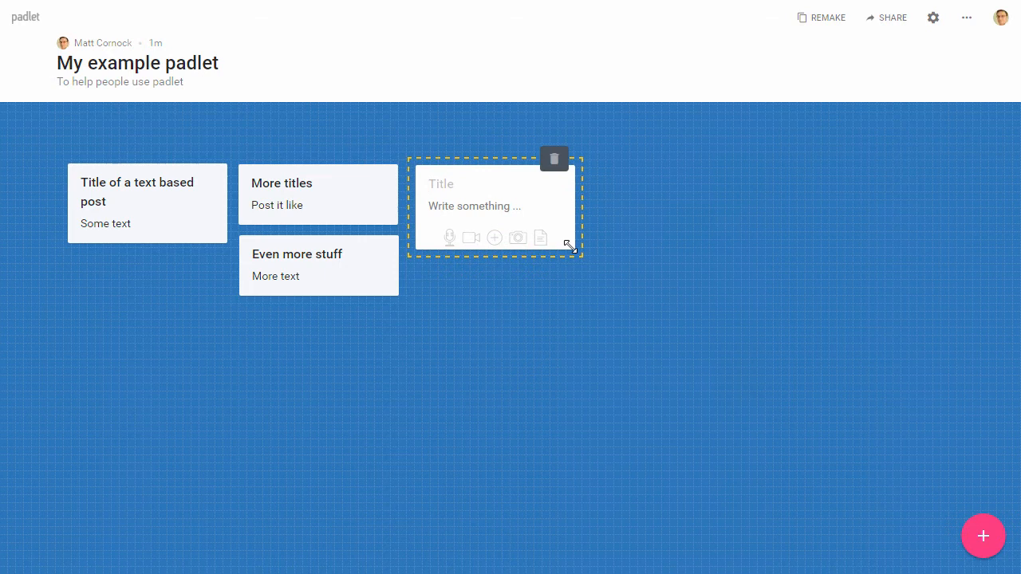
{"action": "mouse_move", "coordinate": [492, 249]}
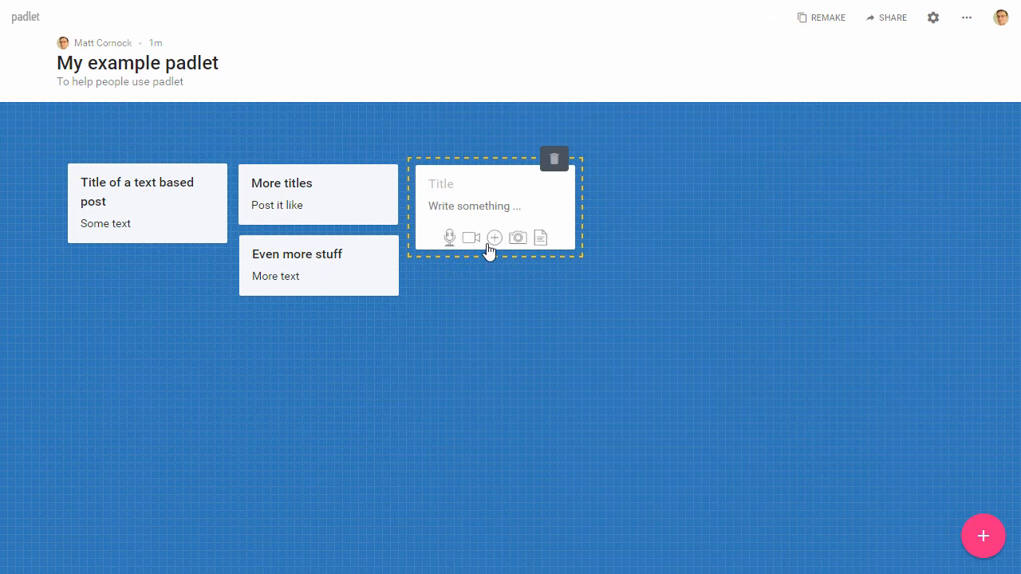
{"action": "mouse_move", "coordinate": [471, 238]}
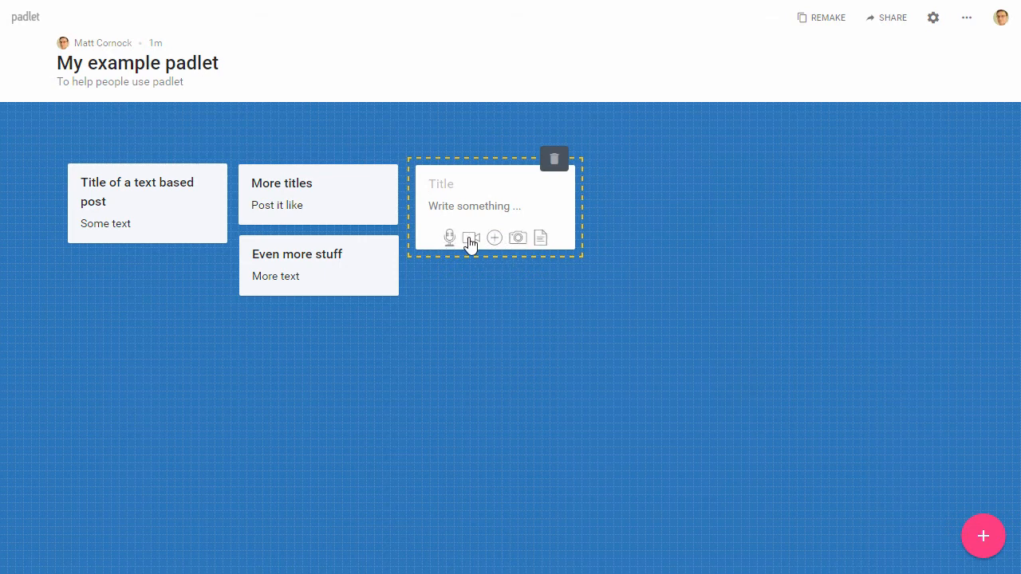
{"action": "left_click", "coordinate": [470, 236]}
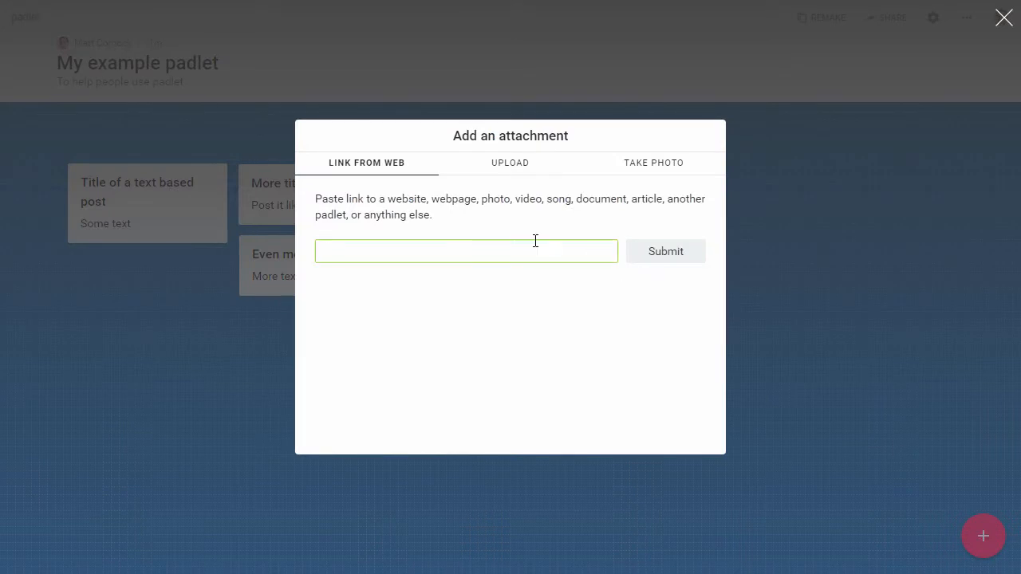
{"action": "mouse_move", "coordinate": [416, 242]}
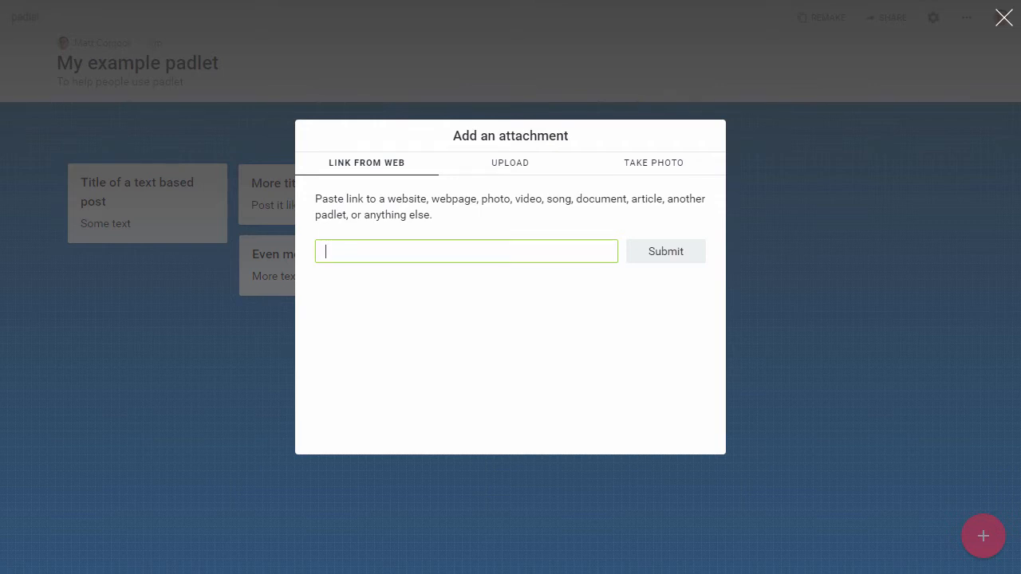
{"action": "left_click", "coordinate": [665, 252]}
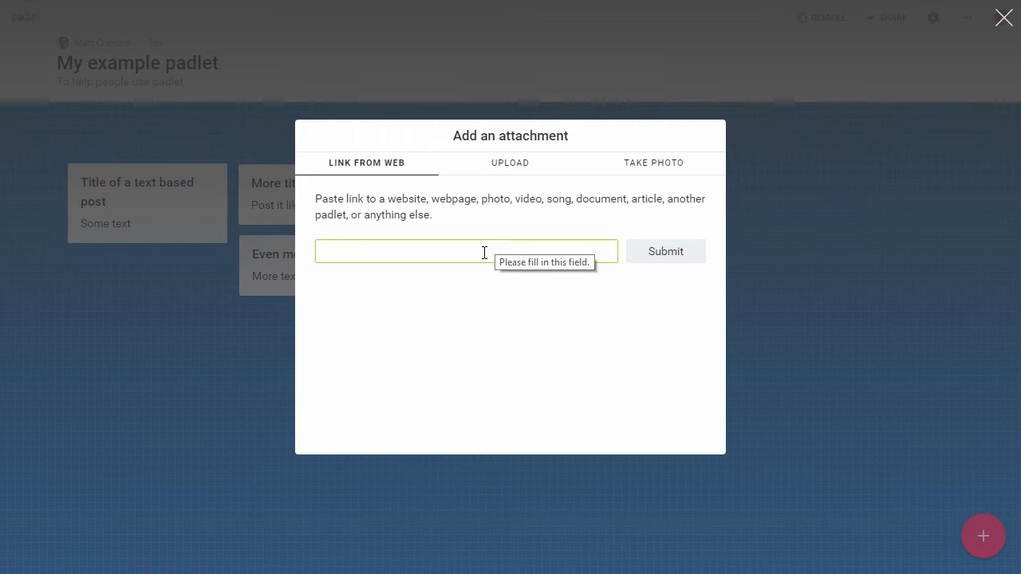
{"action": "type", "text": "https://www.youtube.com/watch?v=Mg9POCJm-cU"}
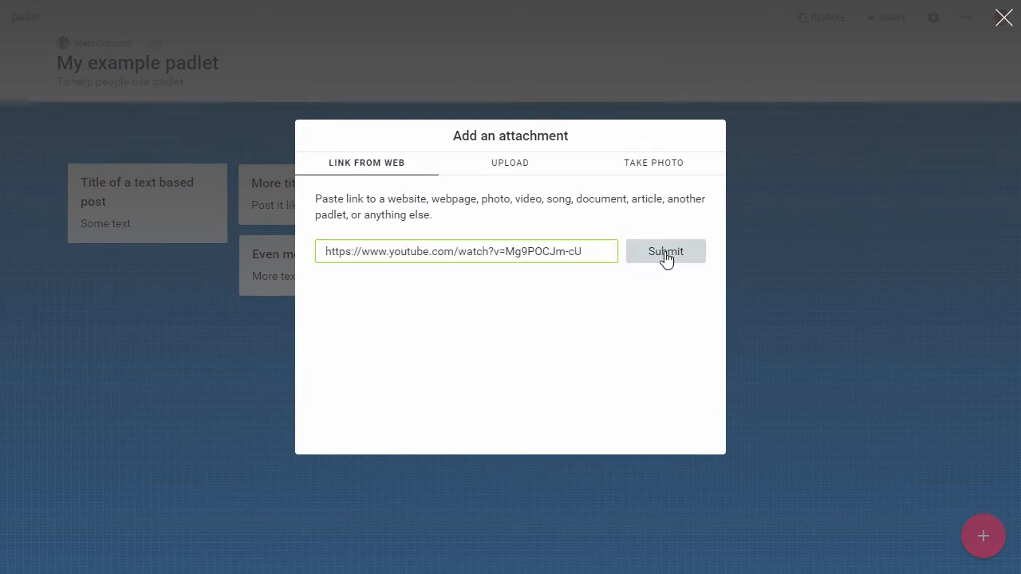
{"action": "left_click", "coordinate": [665, 252]}
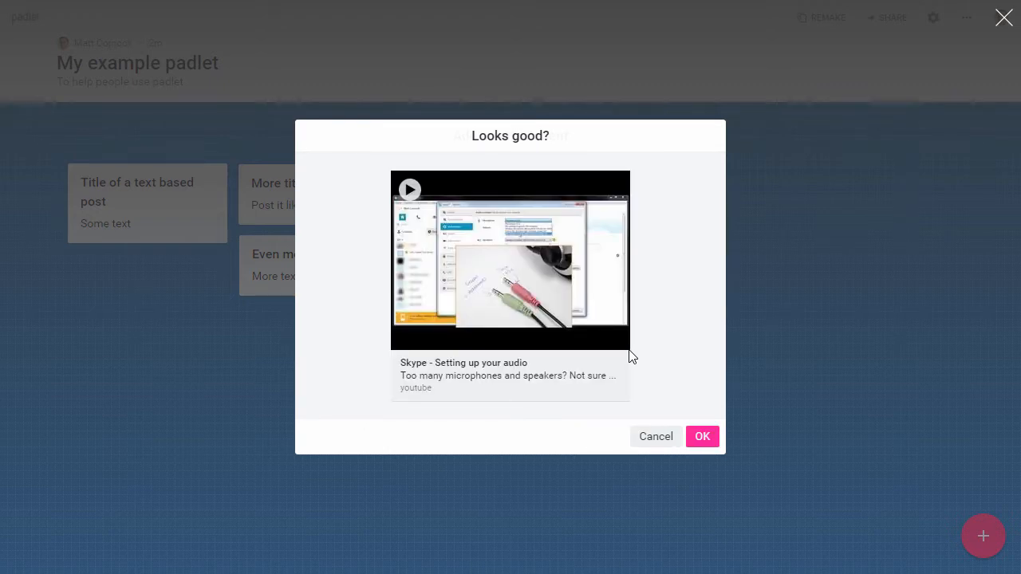
{"action": "mouse_move", "coordinate": [600, 335]}
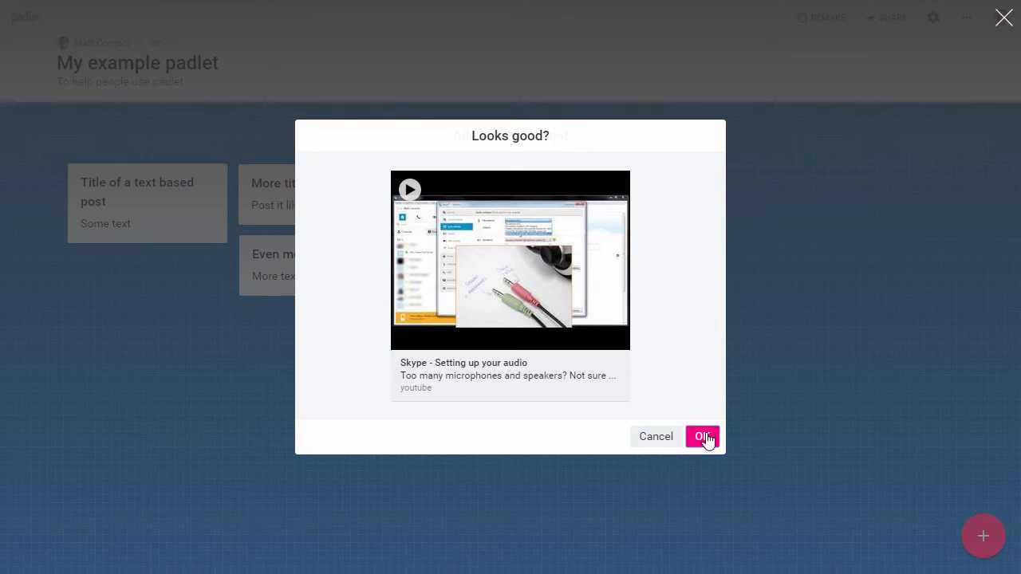
{"action": "left_click", "coordinate": [702, 437]}
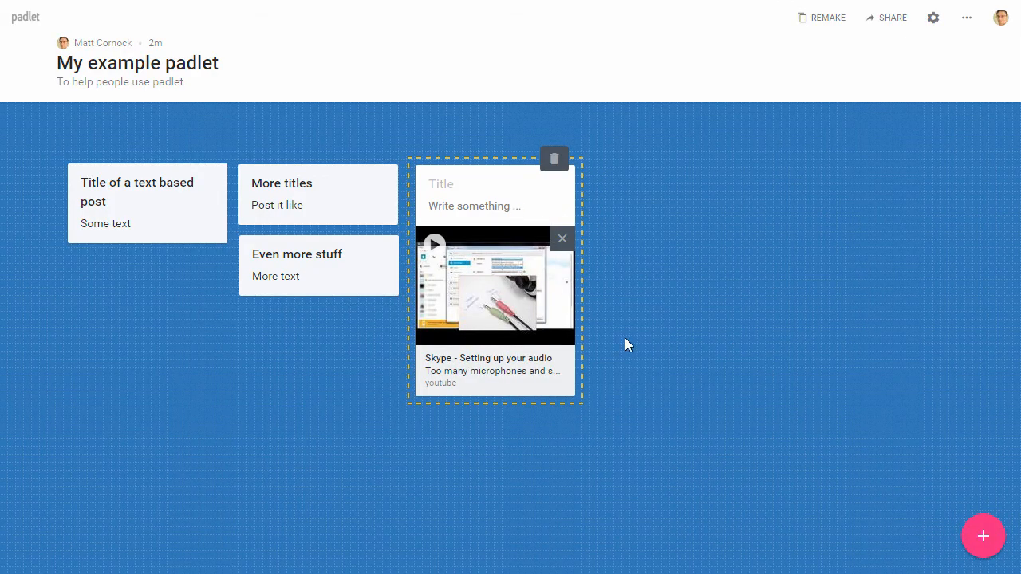
{"action": "mouse_move", "coordinate": [638, 289]}
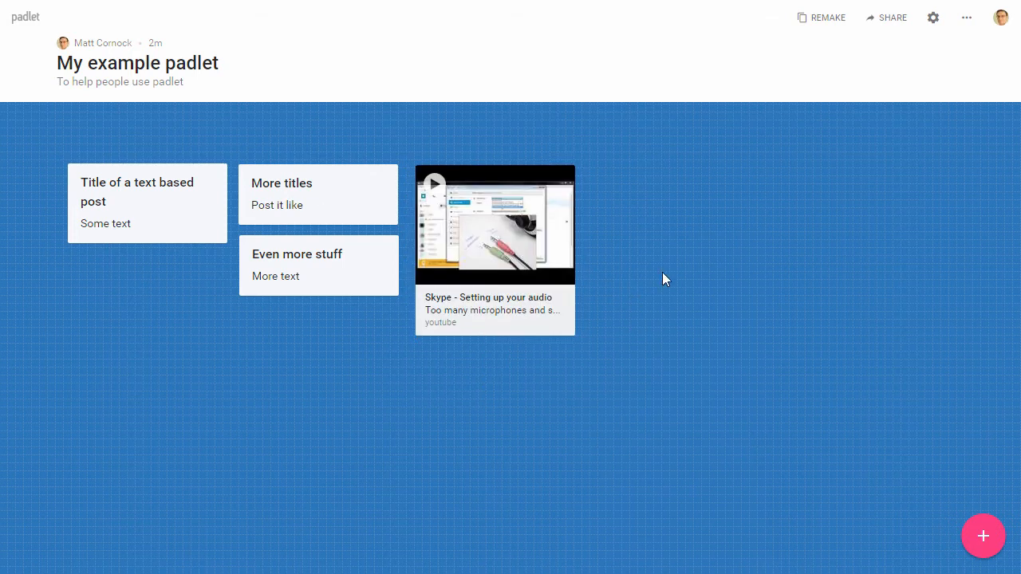
{"action": "mouse_move", "coordinate": [637, 301]}
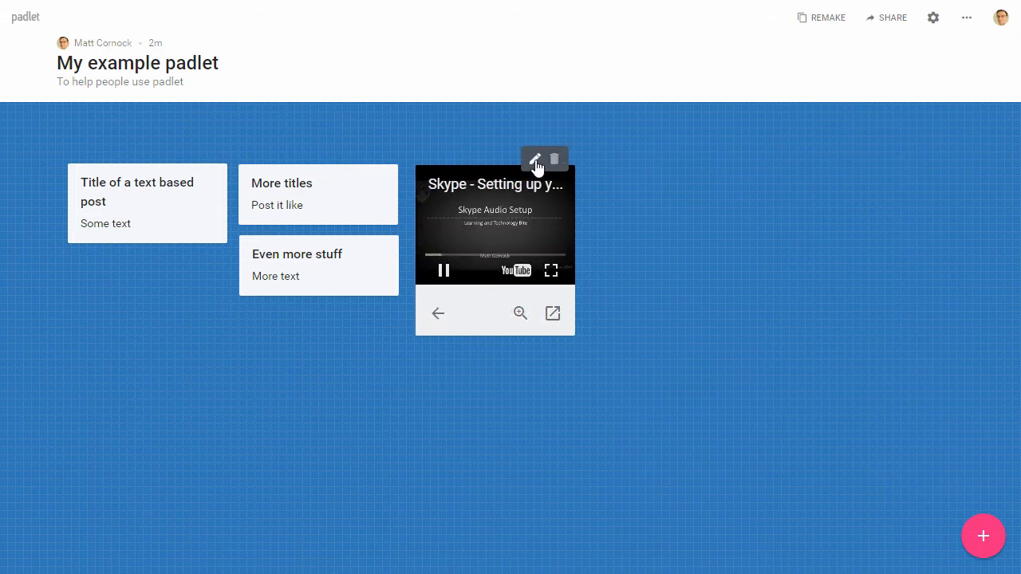
Reopen the saved Skype video post for editing
{"action": "left_click", "coordinate": [444, 270]}
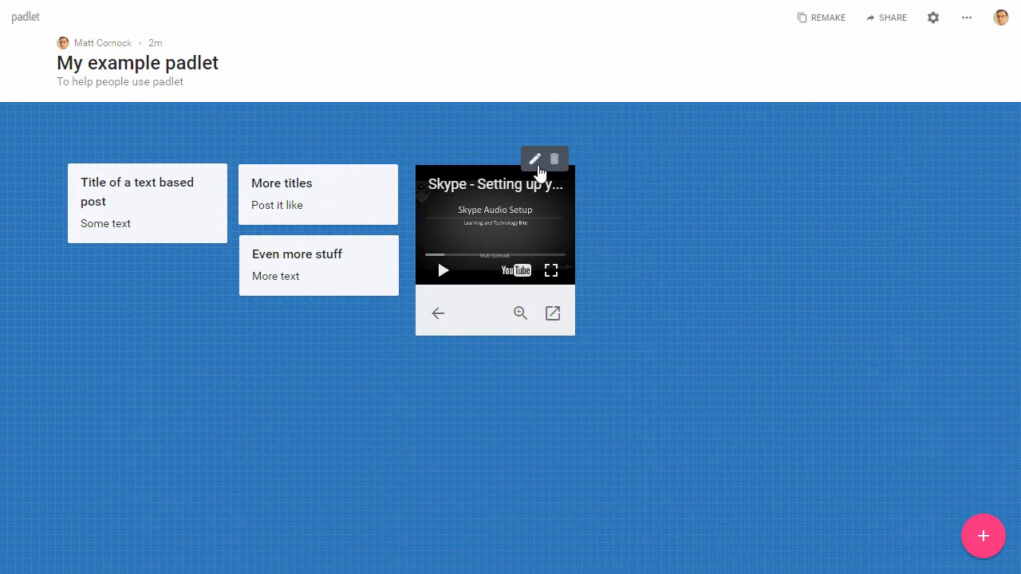
Title the video post 'A title', save it, and play then pause the embedded video
{"action": "left_click", "coordinate": [535, 160]}
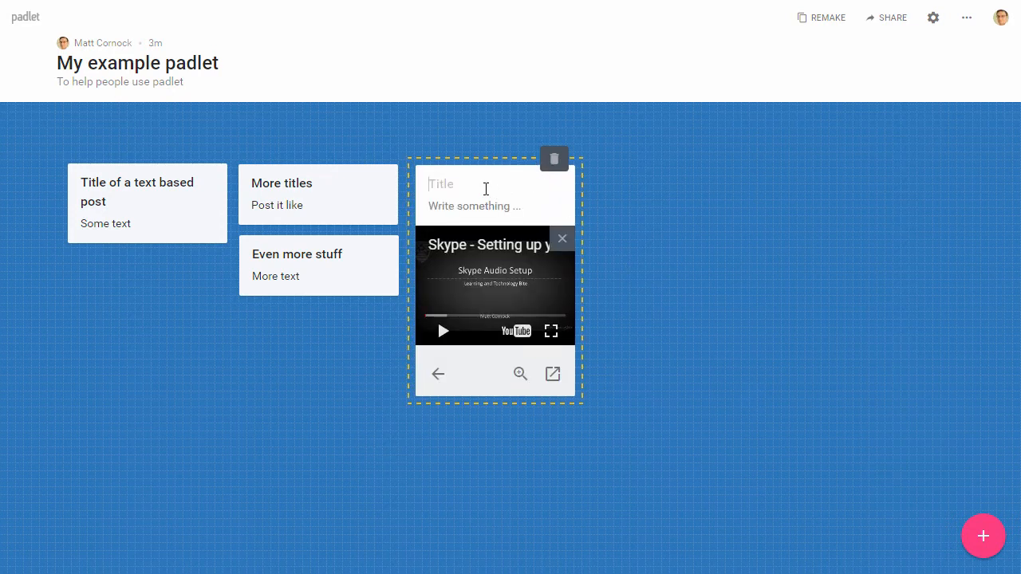
{"action": "type", "text": "A title"}
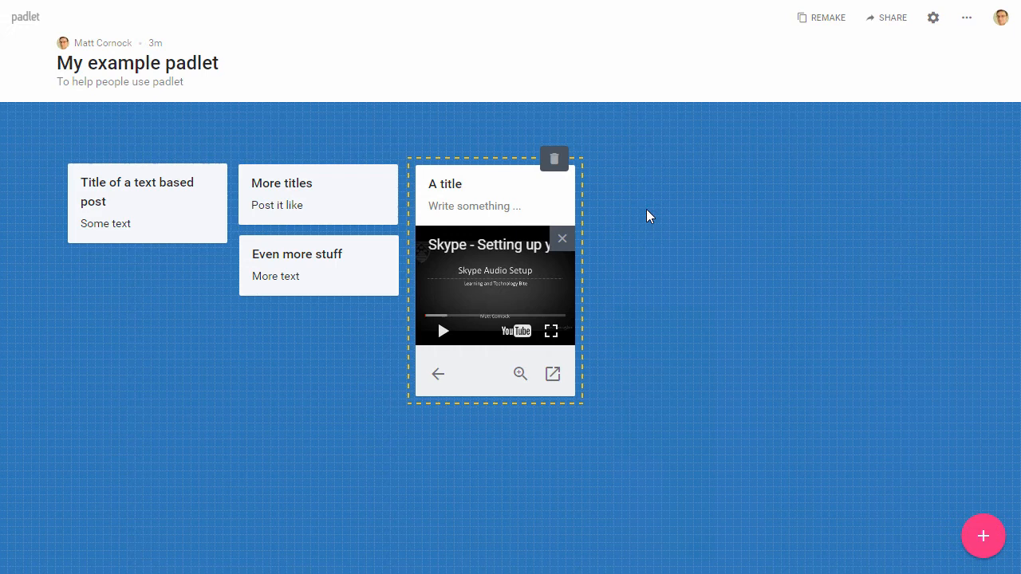
{"action": "left_click", "coordinate": [651, 217]}
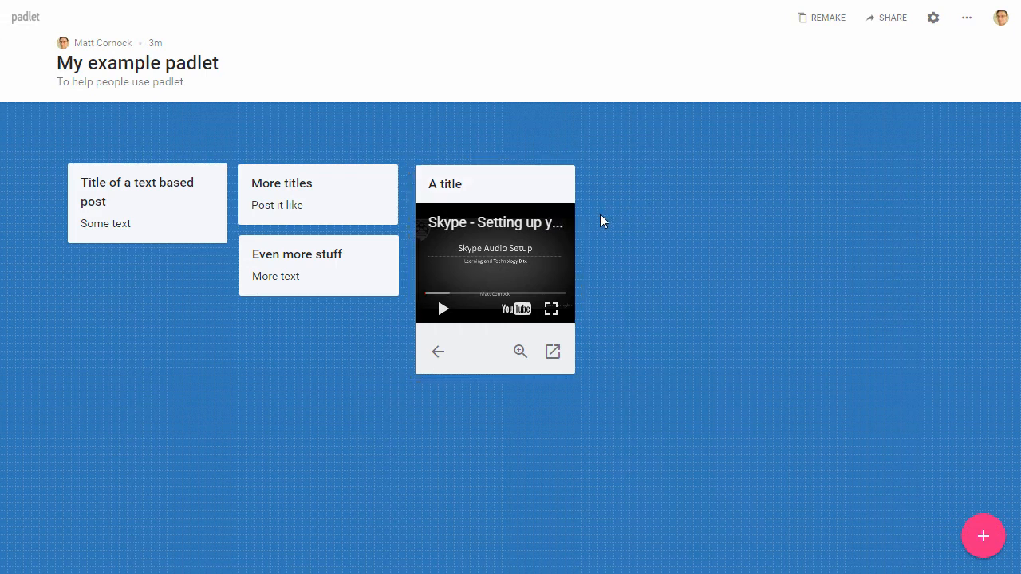
{"action": "mouse_move", "coordinate": [555, 284]}
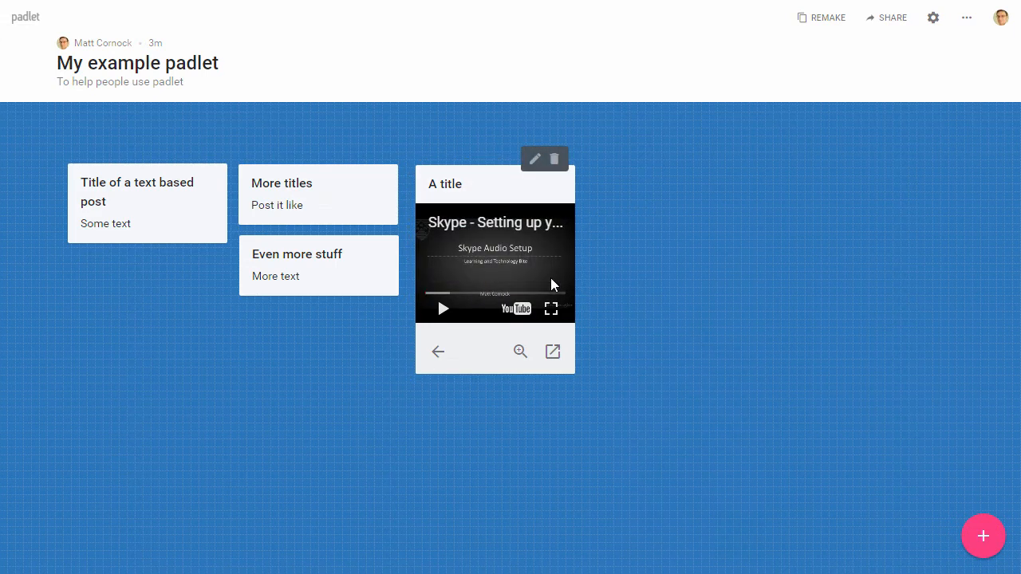
{"action": "mouse_move", "coordinate": [518, 351]}
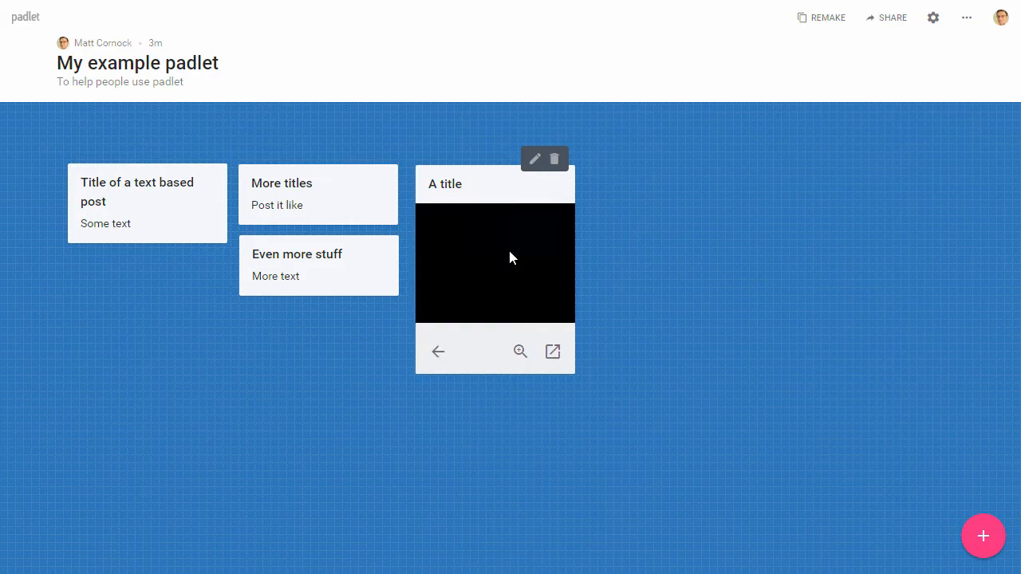
{"action": "left_click", "coordinate": [494, 263]}
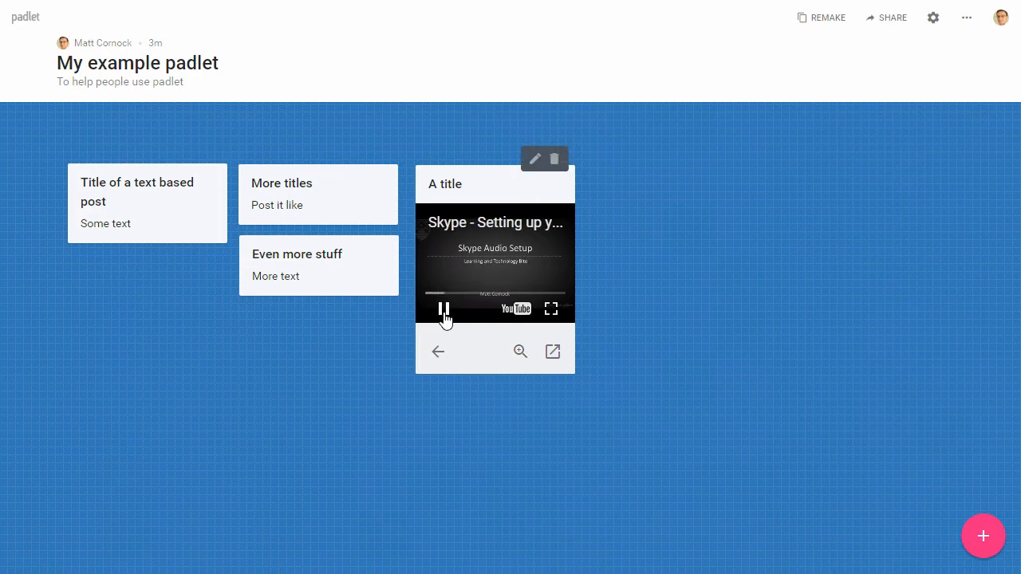
{"action": "left_click", "coordinate": [442, 308]}
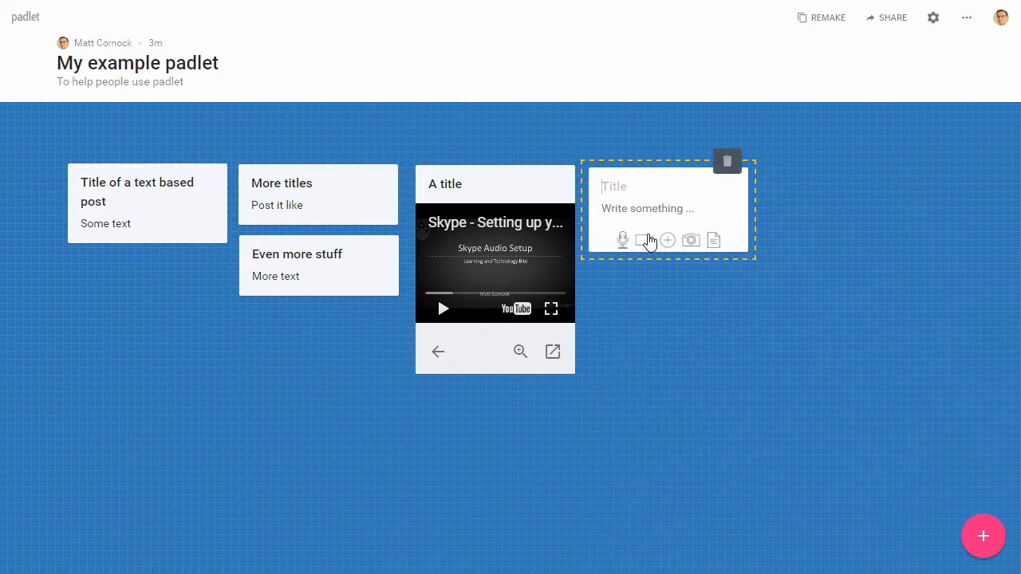
Upload the autumn leaf image from the computer as the new post's attachment
{"action": "left_click", "coordinate": [645, 239]}
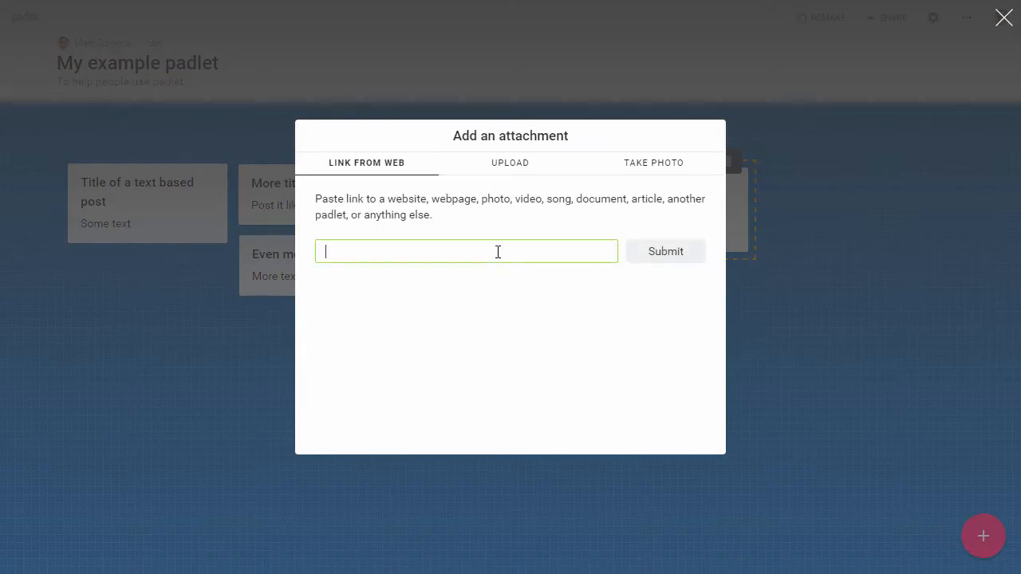
{"action": "left_click", "coordinate": [510, 163]}
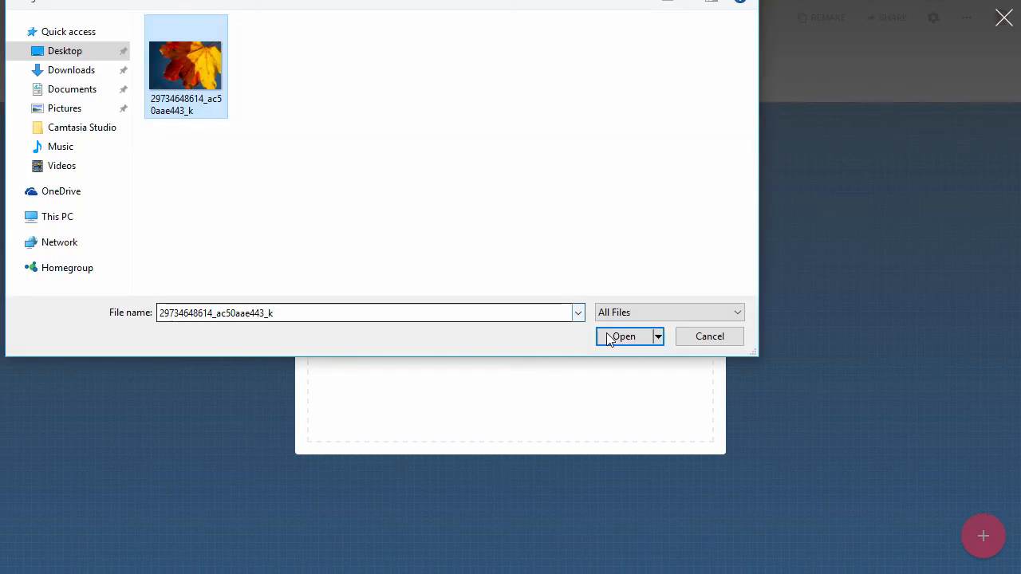
{"action": "left_click", "coordinate": [623, 336]}
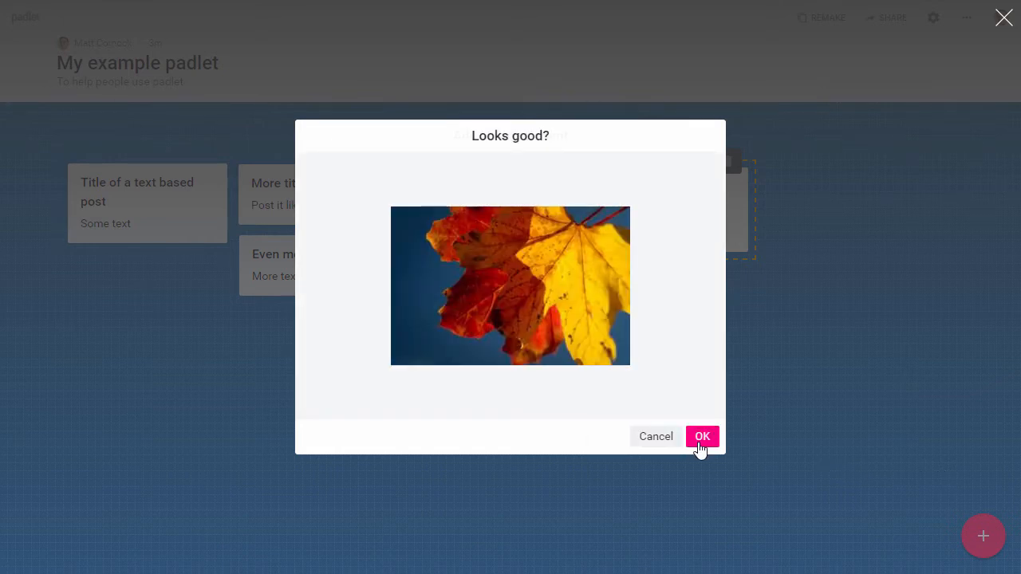
{"action": "left_click", "coordinate": [702, 437]}
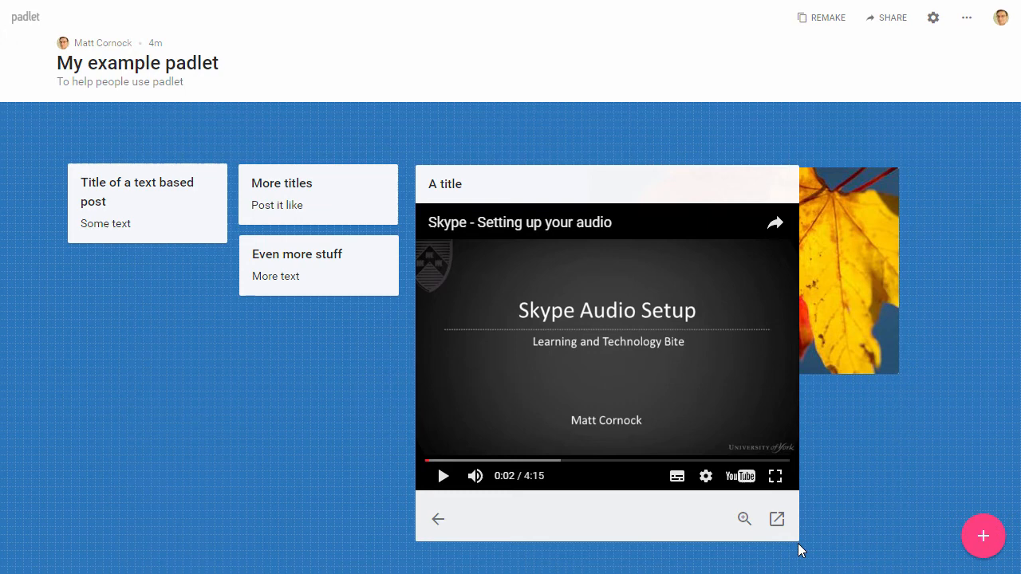
Add a new post with the Google URL attached and confirm its link preview
{"action": "left_click", "coordinate": [982, 536]}
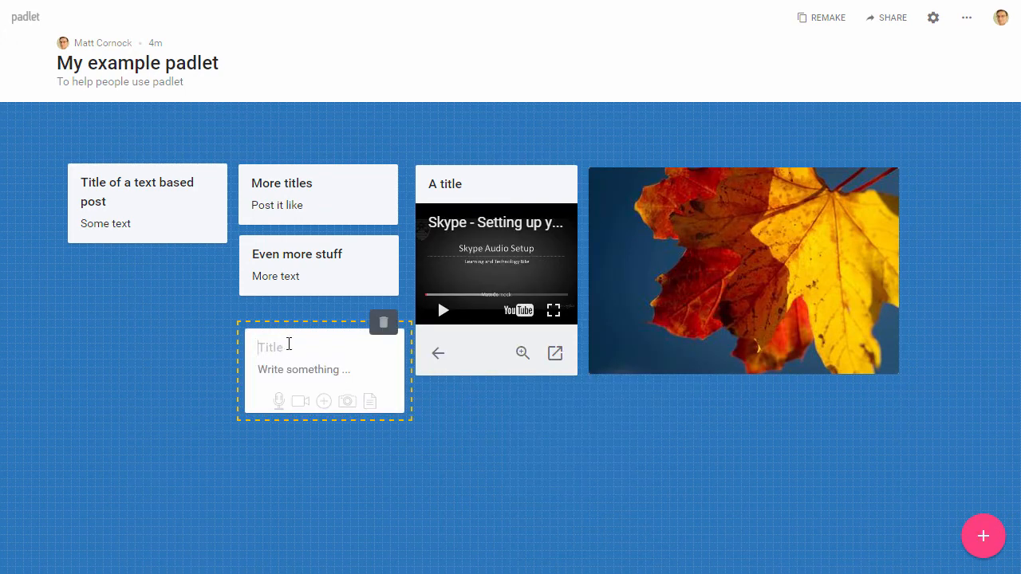
{"action": "left_click", "coordinate": [323, 402]}
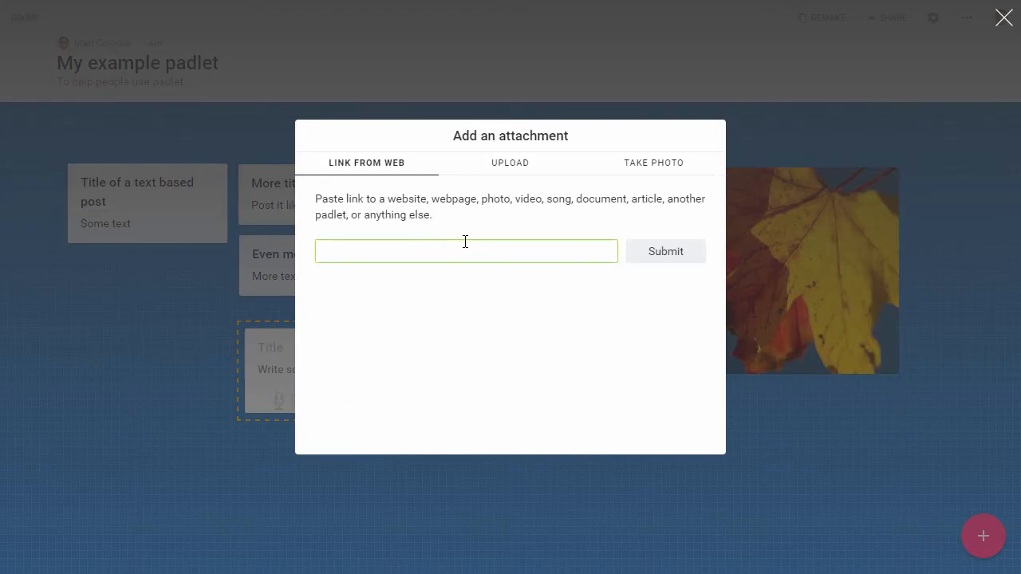
{"action": "type", "text": "http://"}
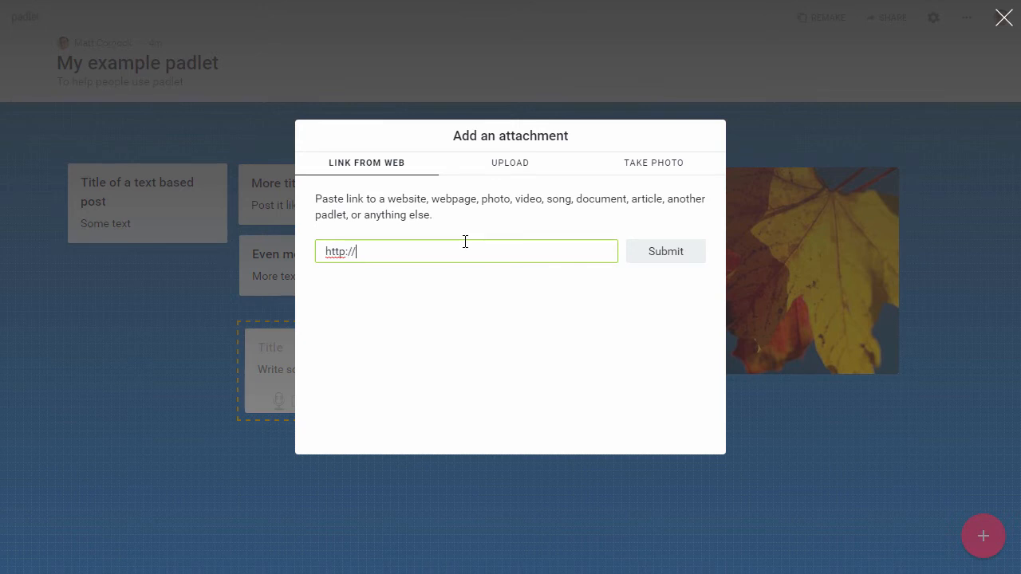
{"action": "left_click", "coordinate": [665, 252]}
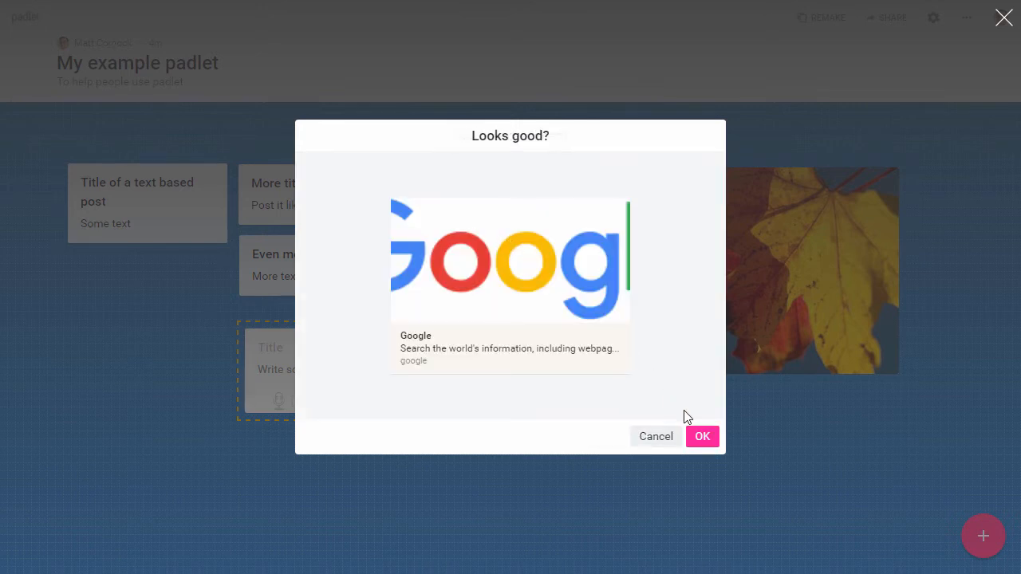
{"action": "left_click", "coordinate": [701, 437]}
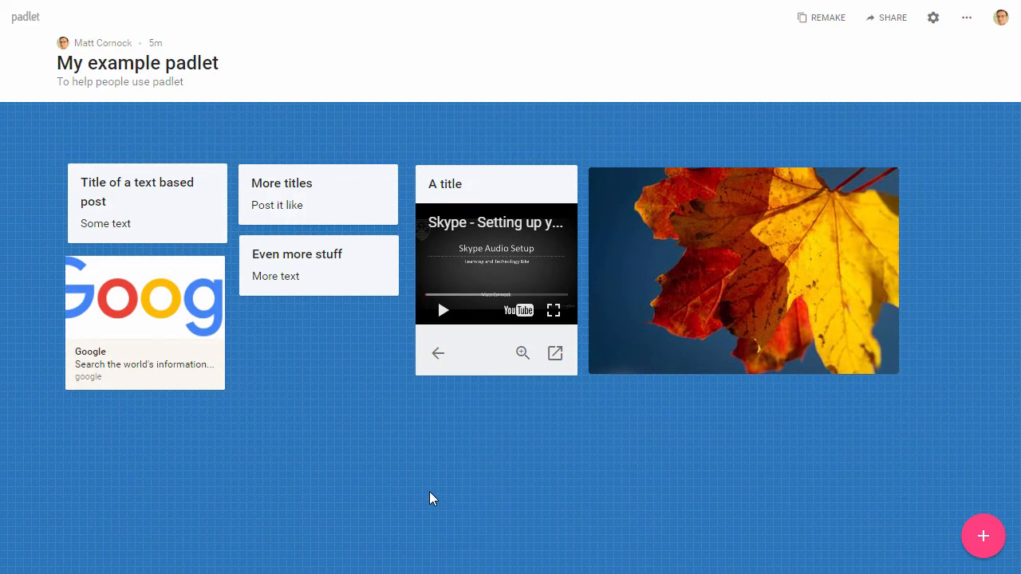
{"action": "mouse_move", "coordinate": [243, 437]}
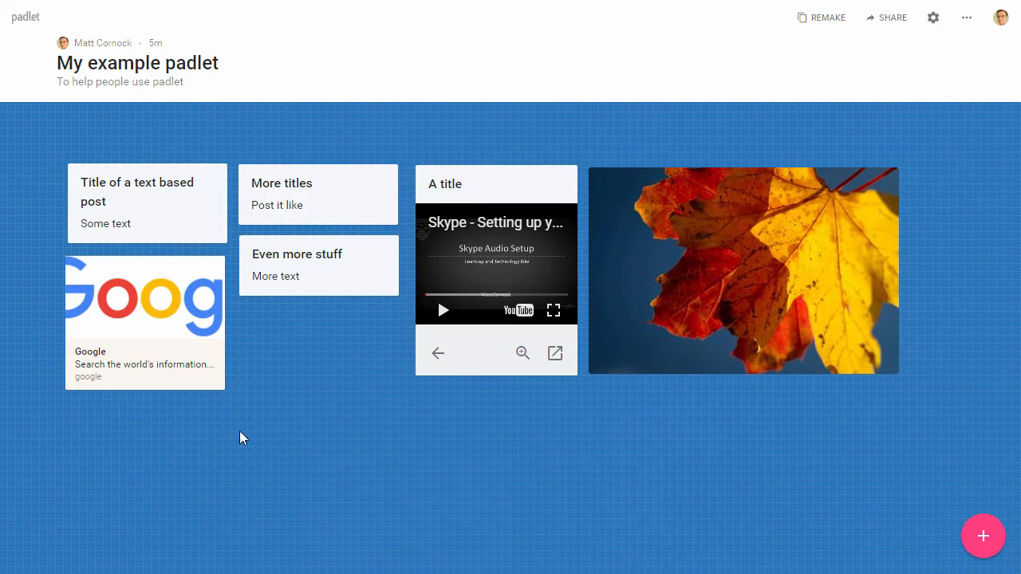
{"action": "mouse_move", "coordinate": [279, 432]}
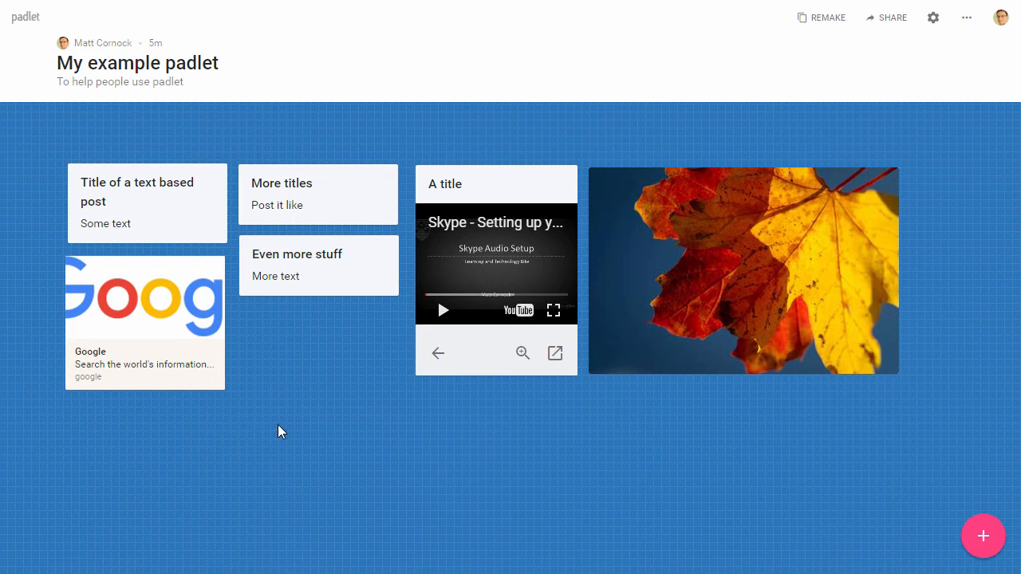
{"action": "mouse_move", "coordinate": [729, 201]}
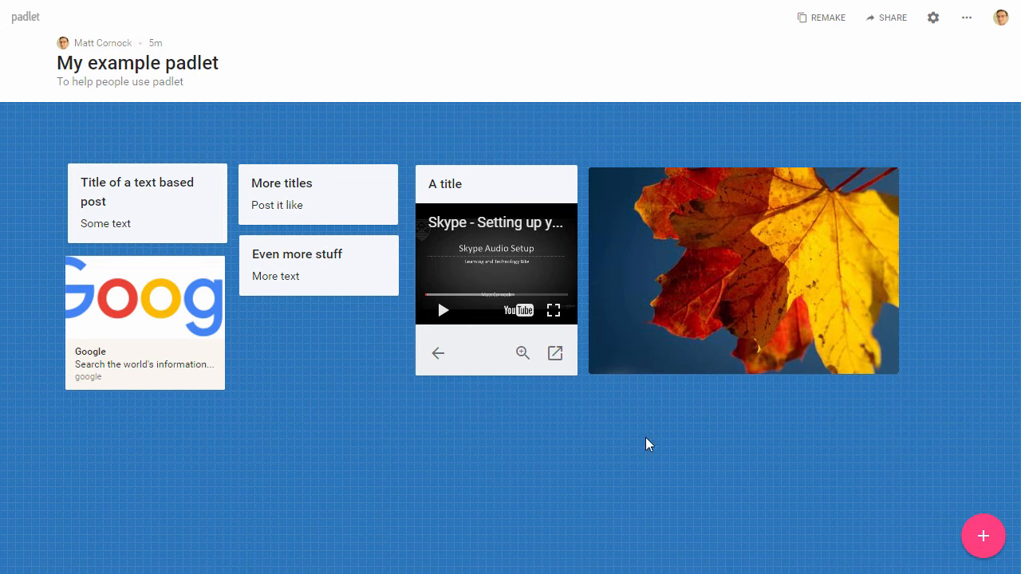
{"action": "mouse_move", "coordinate": [700, 348]}
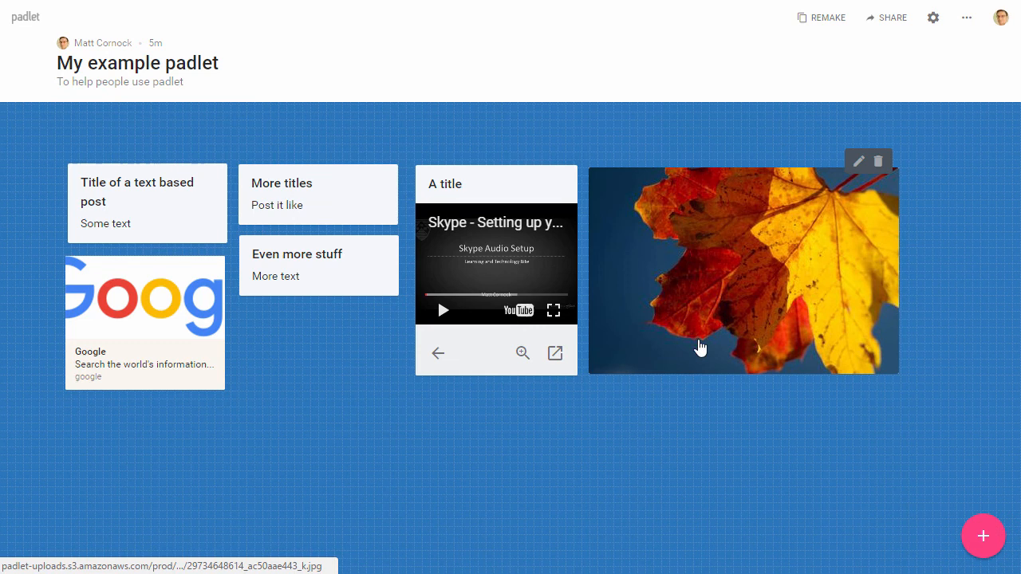
{"action": "mouse_move", "coordinate": [357, 375]}
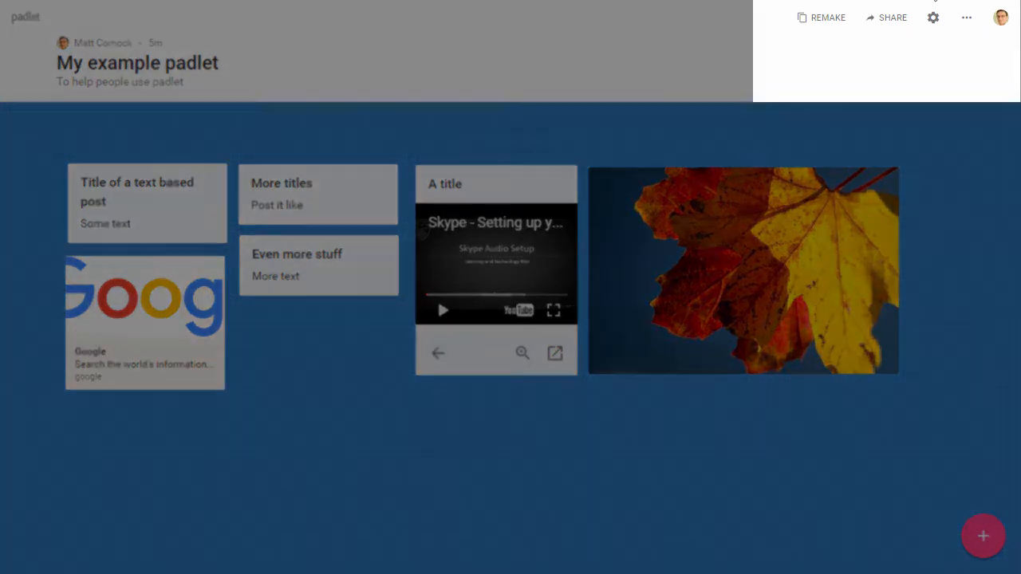
Show the Share panel's export choices: image, PDF, CSV, spreadsheet and print
{"action": "left_click", "coordinate": [893, 18]}
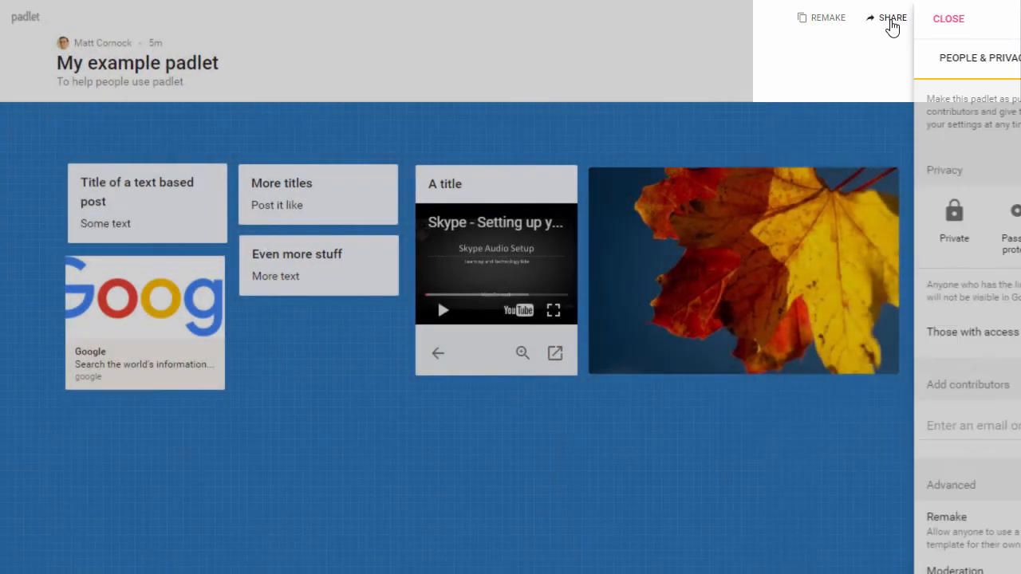
{"action": "left_click", "coordinate": [935, 57]}
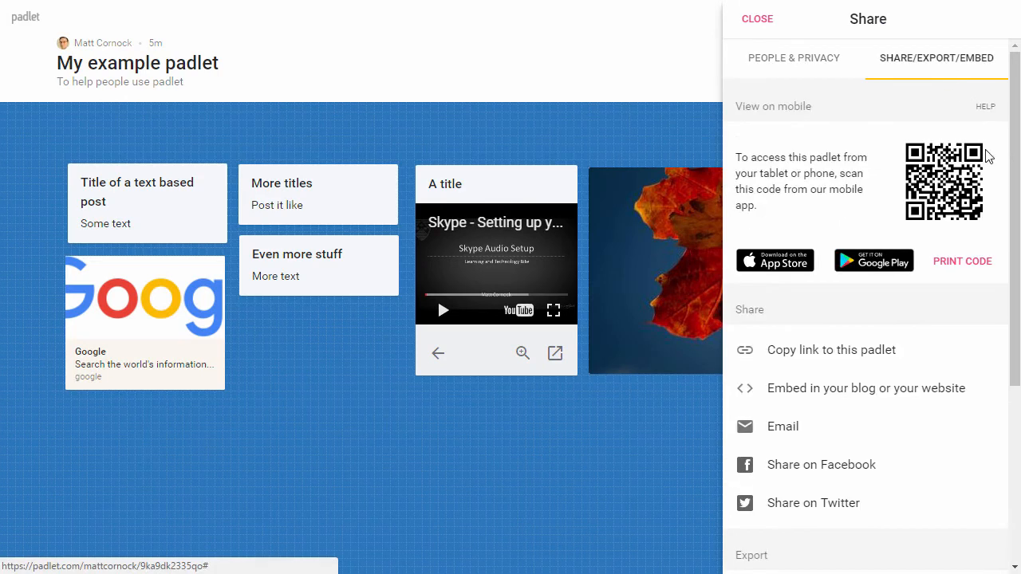
{"action": "mouse_move", "coordinate": [764, 399]}
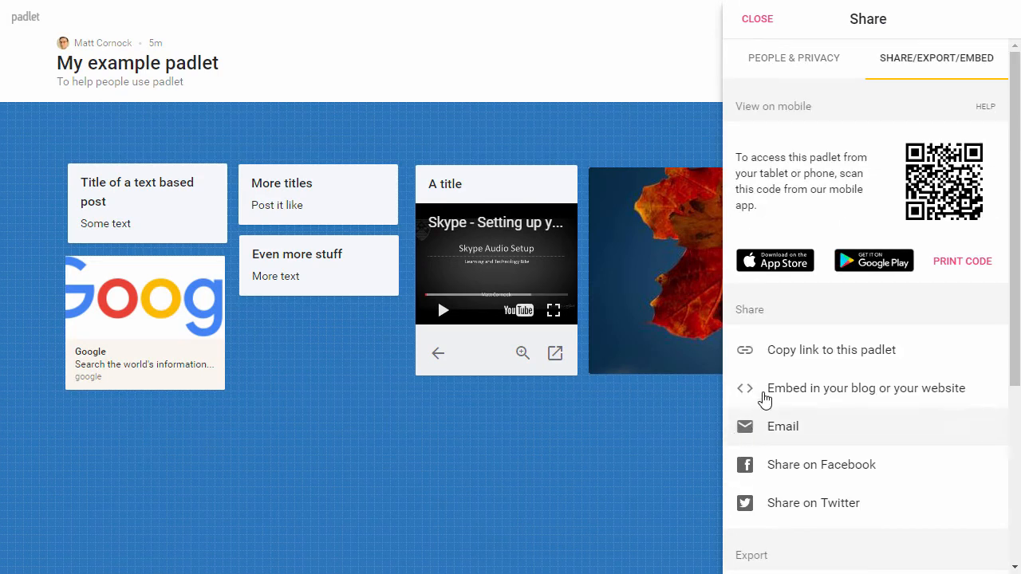
{"action": "left_click", "coordinate": [831, 349]}
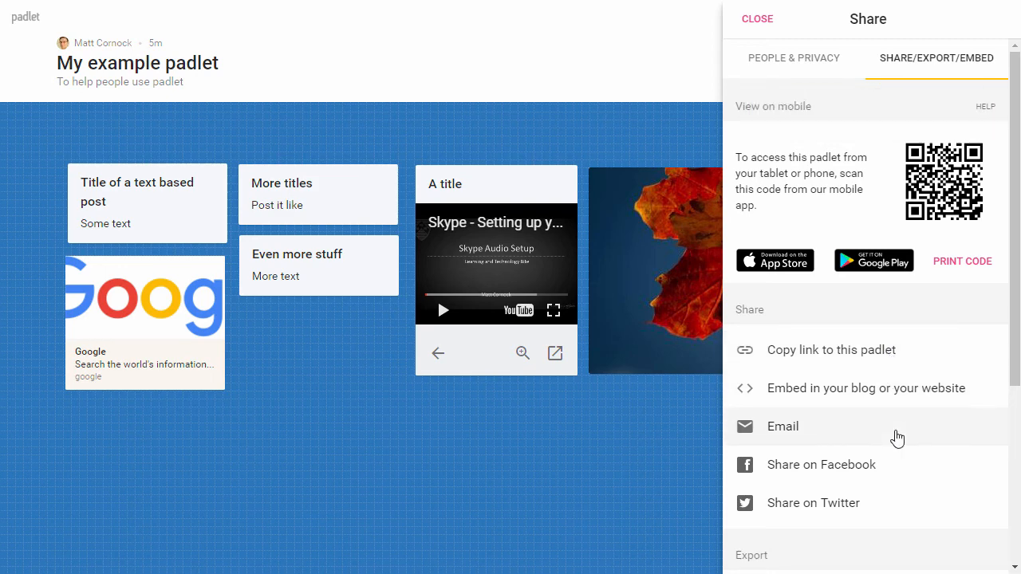
{"action": "mouse_move", "coordinate": [1015, 414]}
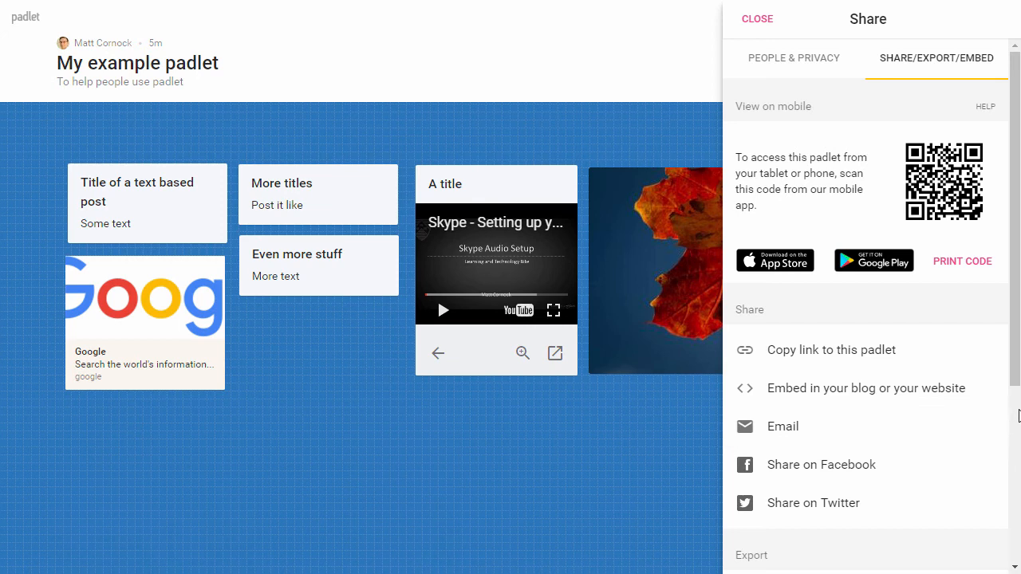
{"action": "scroll", "scroll_direction": "down", "scroll_amount": 3}
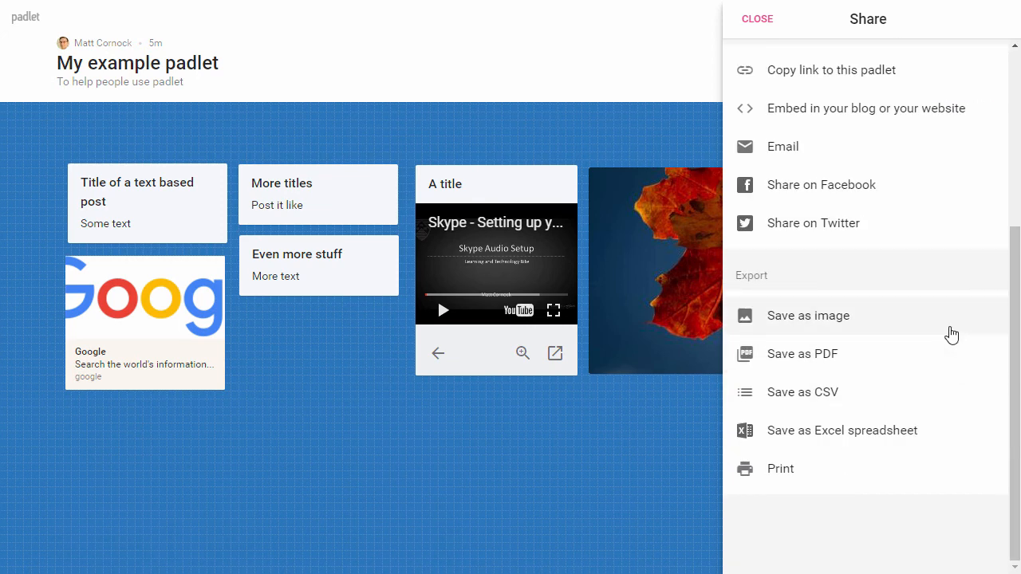
Save the whole padlet as an image snapshot of the blueprint board
{"action": "left_click", "coordinate": [756, 19]}
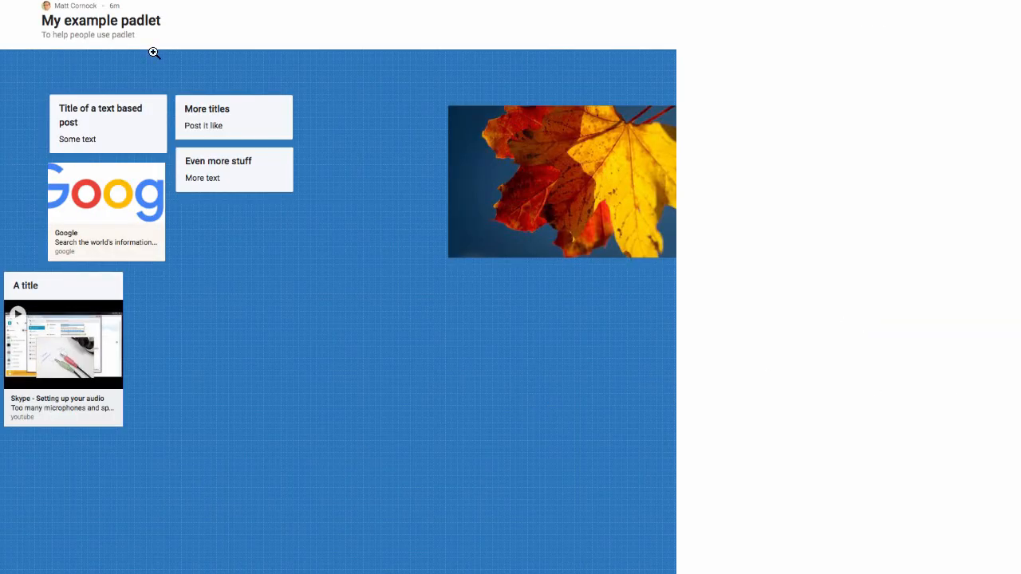
{"action": "mouse_move", "coordinate": [348, 275]}
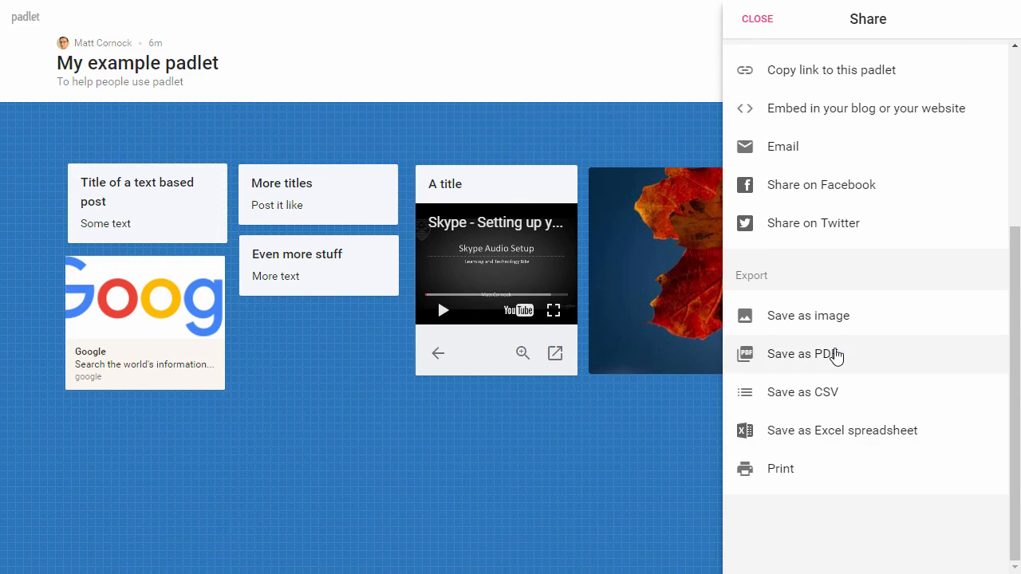
{"action": "mouse_move", "coordinate": [878, 357]}
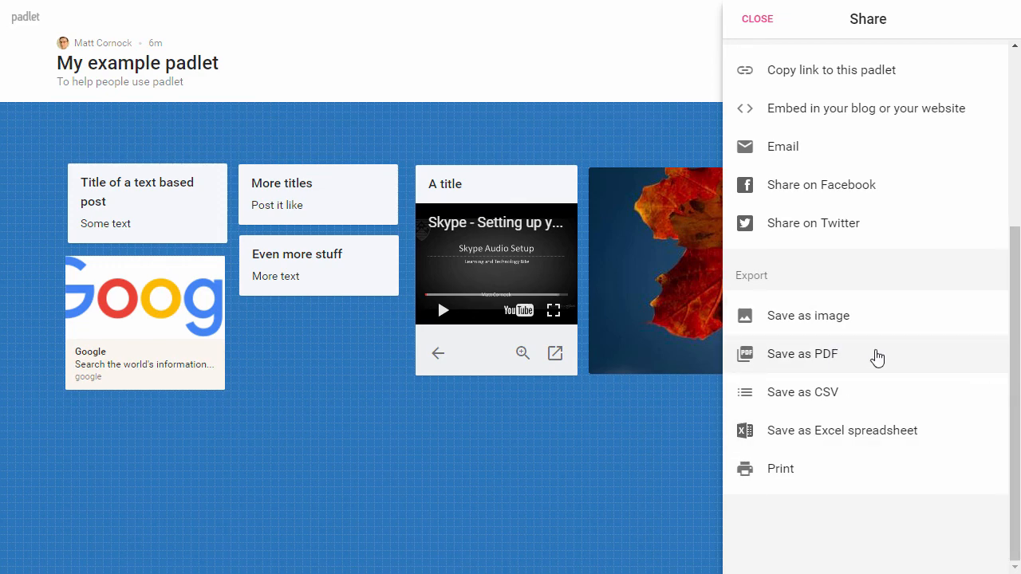
Export the padlet as a two-page PDF, review both pages, then return to the board
{"action": "left_click", "coordinate": [801, 354]}
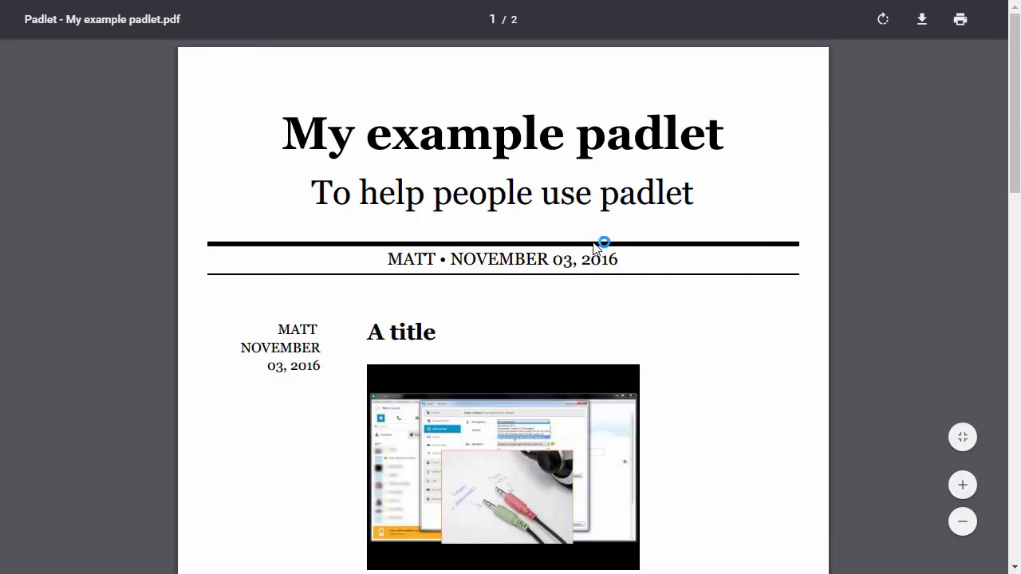
{"action": "scroll", "scroll_direction": "down", "scroll_amount": 3}
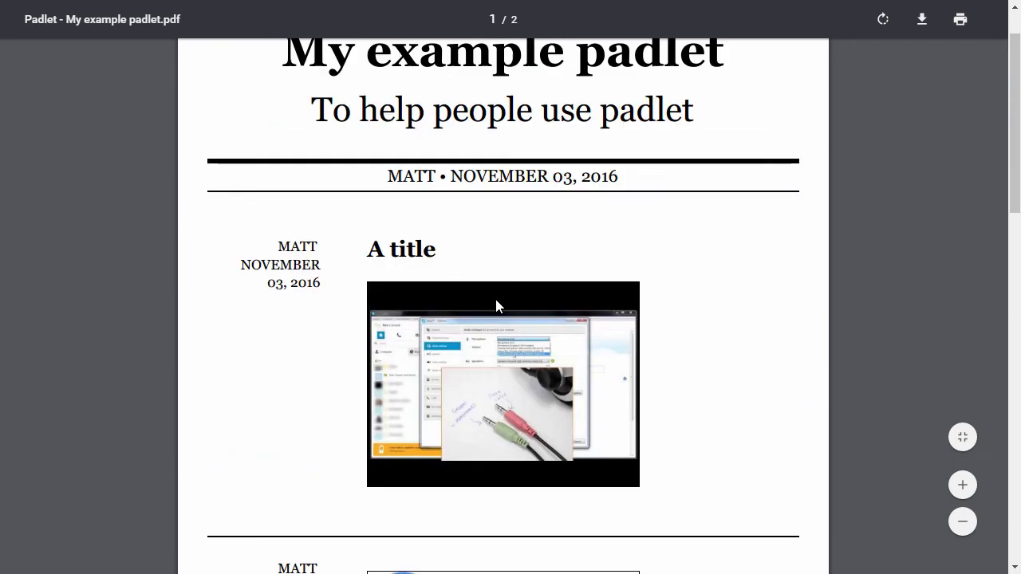
{"action": "scroll", "scroll_direction": "down", "scroll_amount": 3}
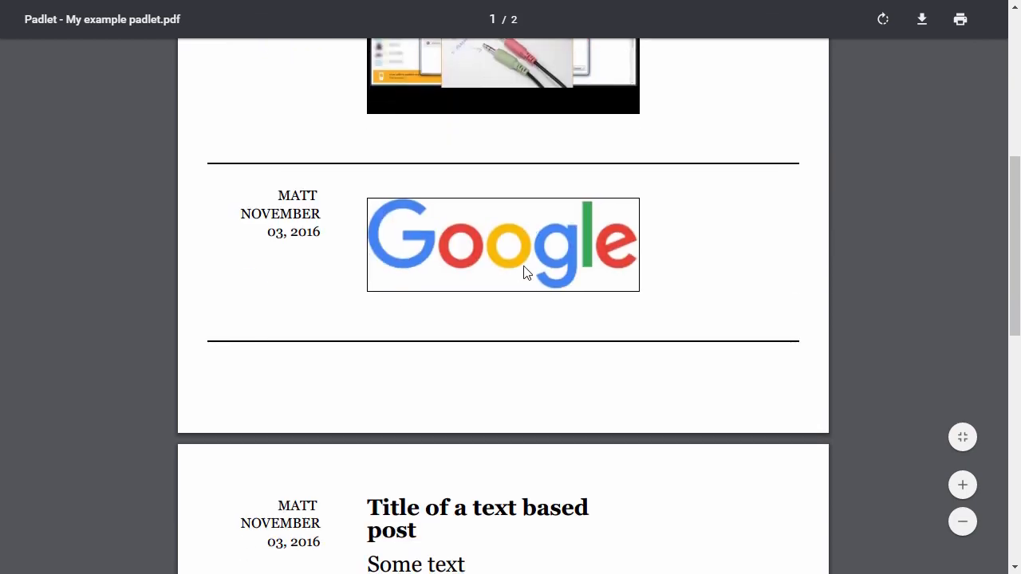
{"action": "scroll", "scroll_direction": "down", "scroll_amount": 3}
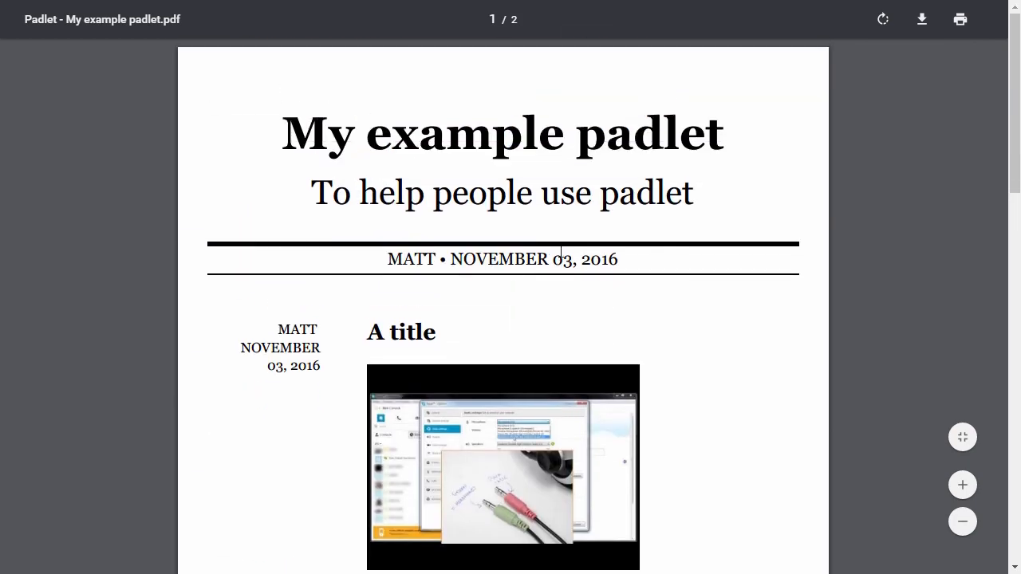
{"action": "scroll", "scroll_direction": "down", "scroll_amount": 3}
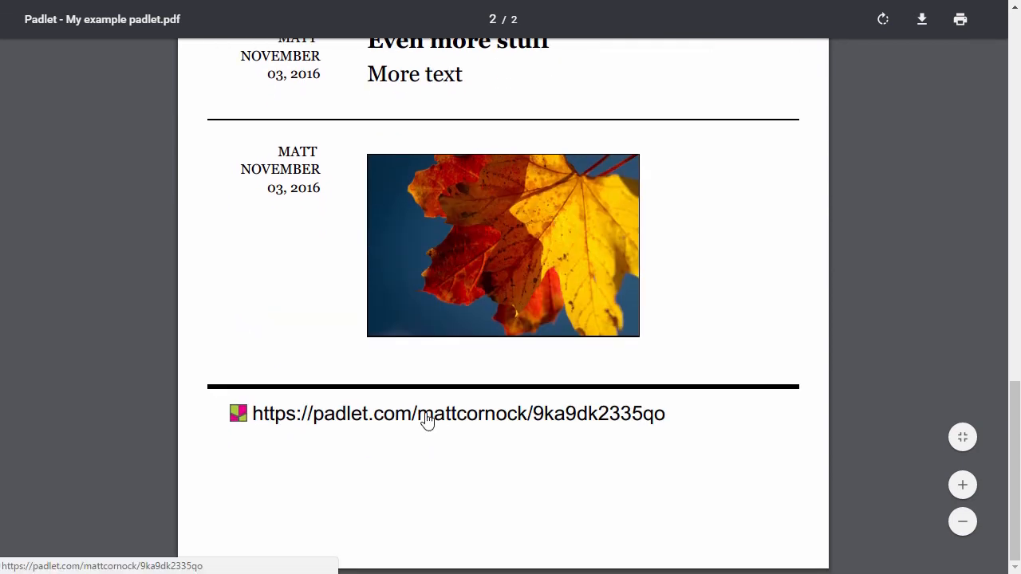
{"action": "left_click", "coordinate": [428, 415]}
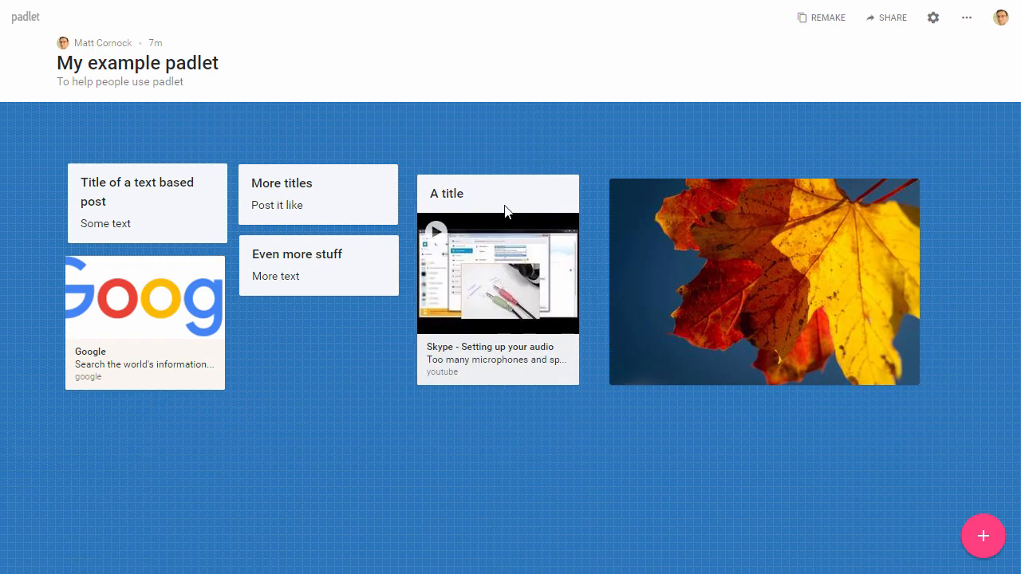
{"action": "mouse_move", "coordinate": [945, 87]}
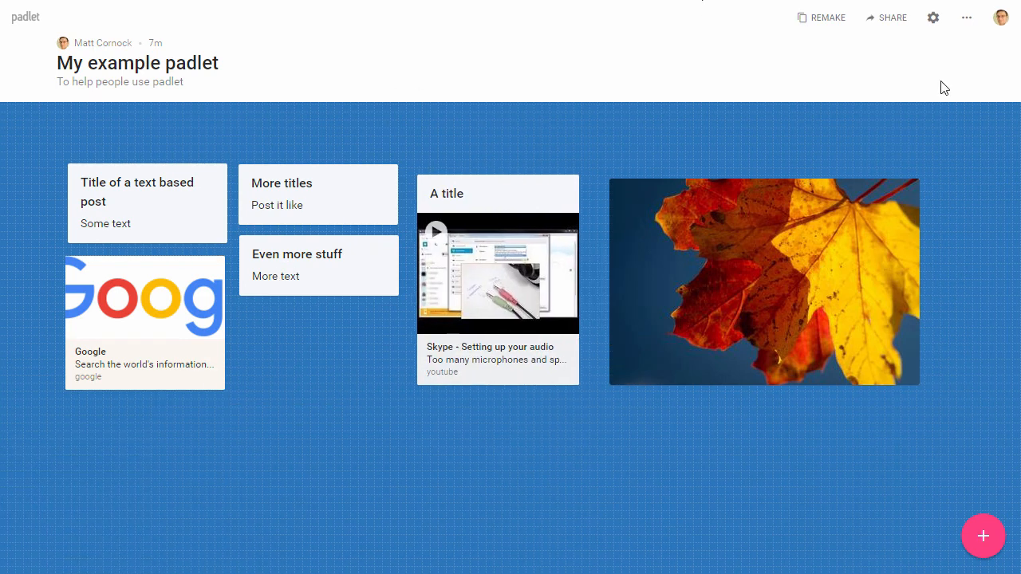
{"action": "mouse_move", "coordinate": [890, 177]}
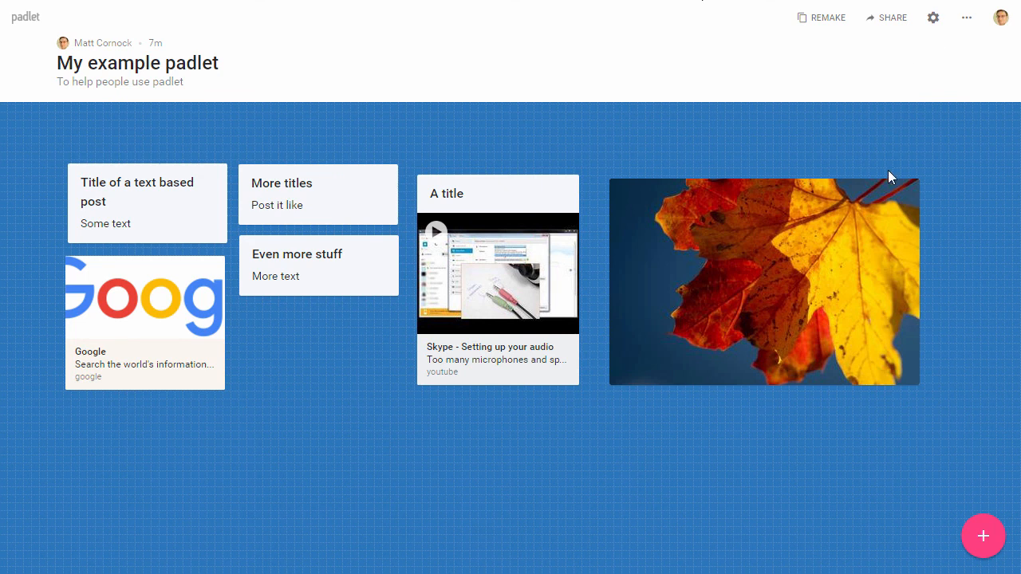